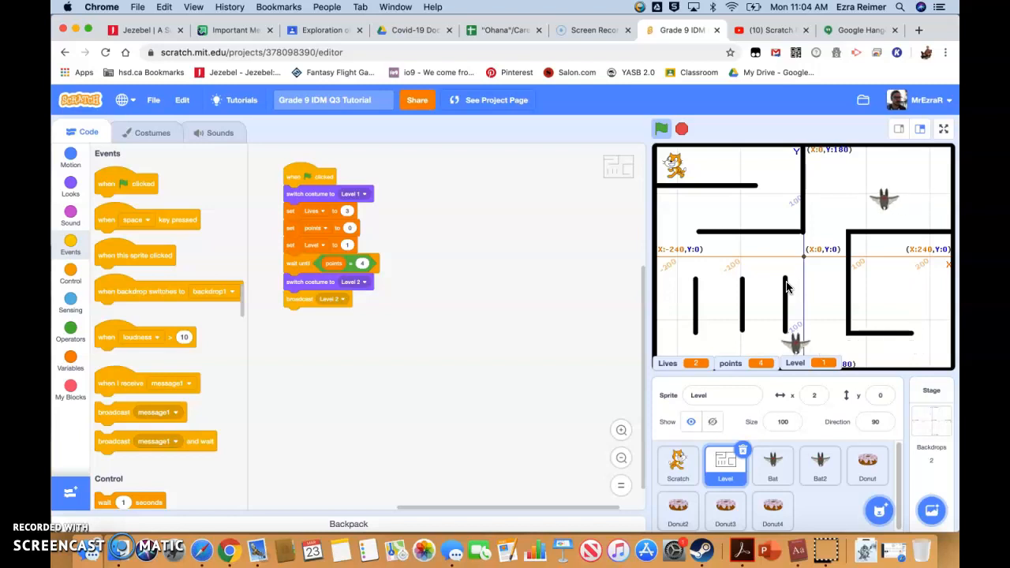
# Run the maze game from the green flag so level 1 and the donuts appear, then select Donut3.
pyautogui.click(661, 129)
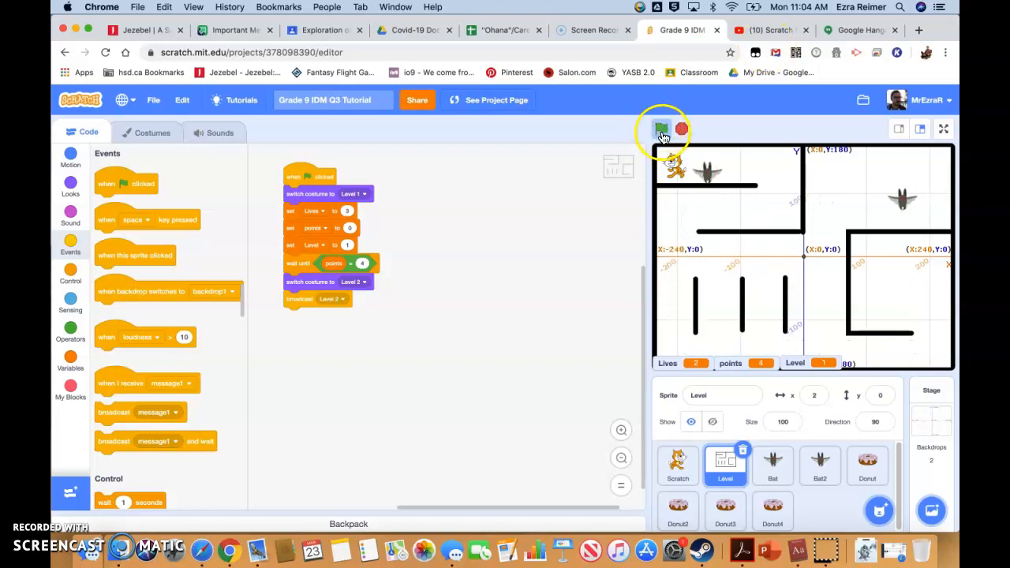
pyautogui.click(661, 128)
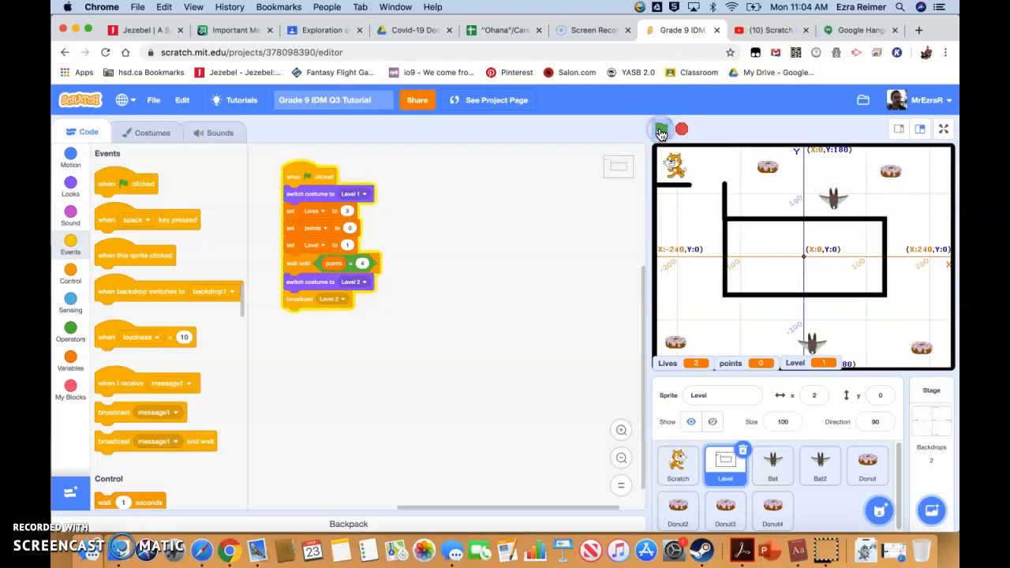
pyautogui.click(661, 128)
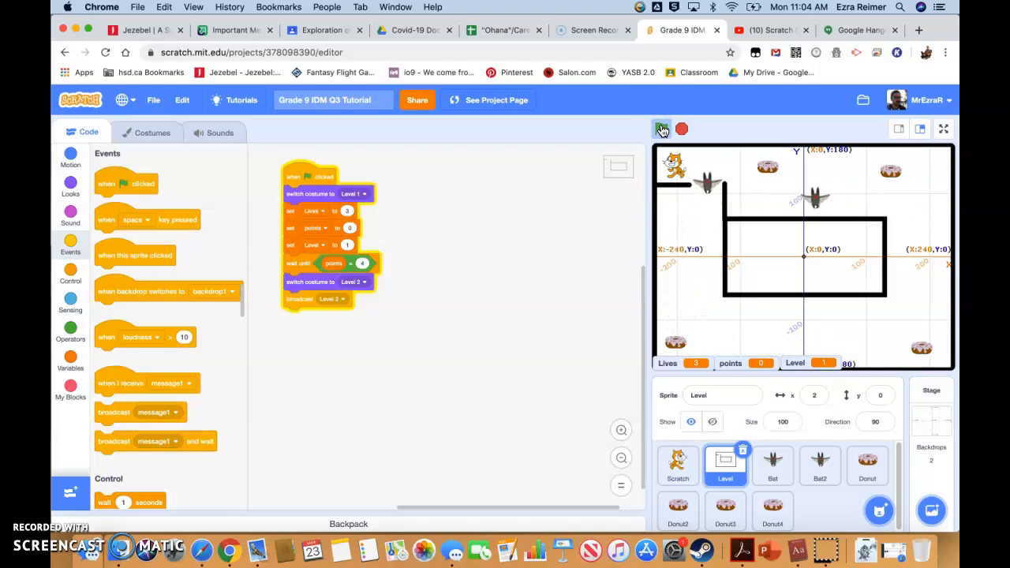
pyautogui.click(661, 128)
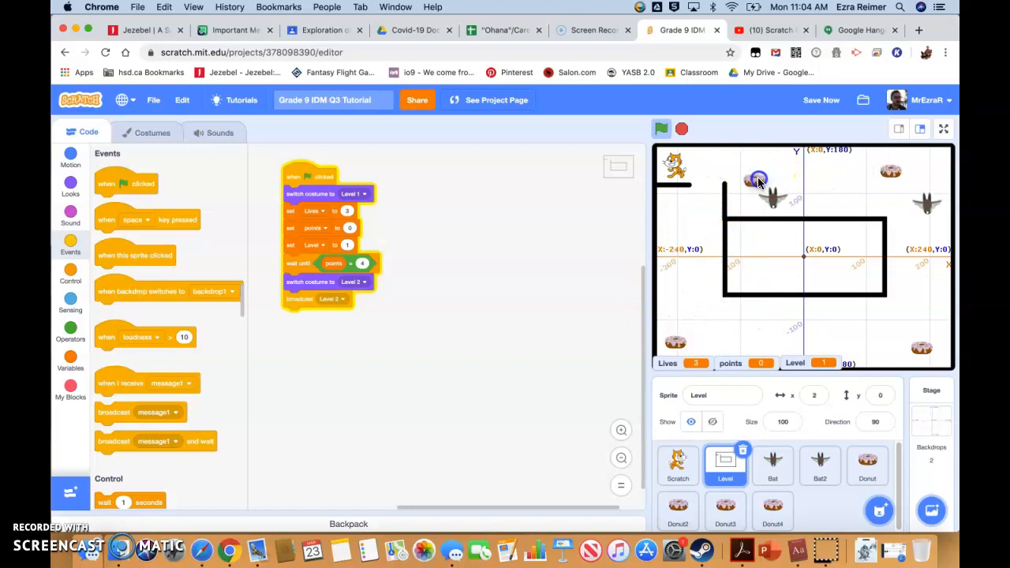
pyautogui.click(867, 465)
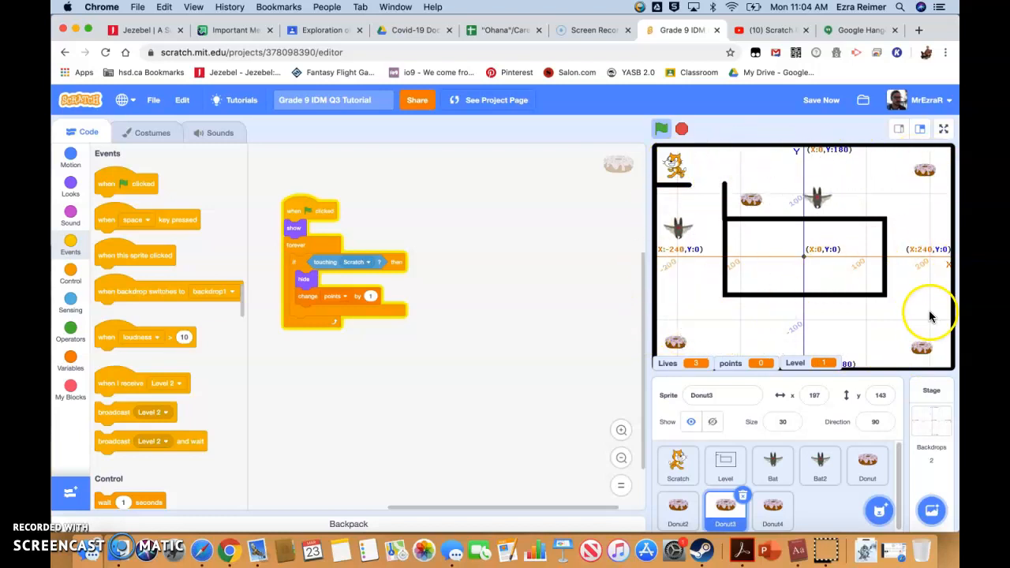
pyautogui.moveTo(707, 282)
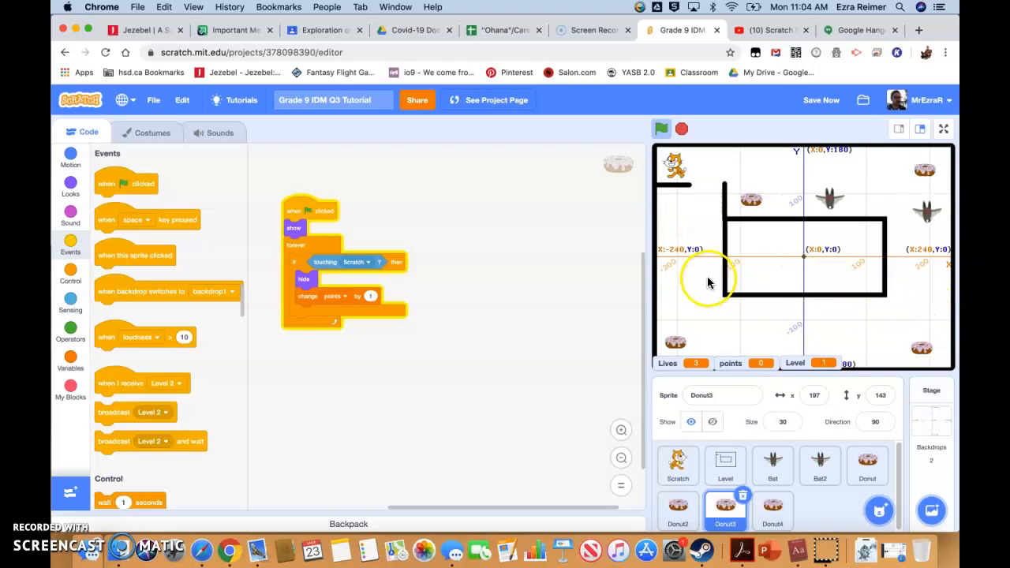
# Select the Donut sprite, briefly run and stop the game, and show its Motion blocks (position -78, 96).
pyautogui.click(867, 466)
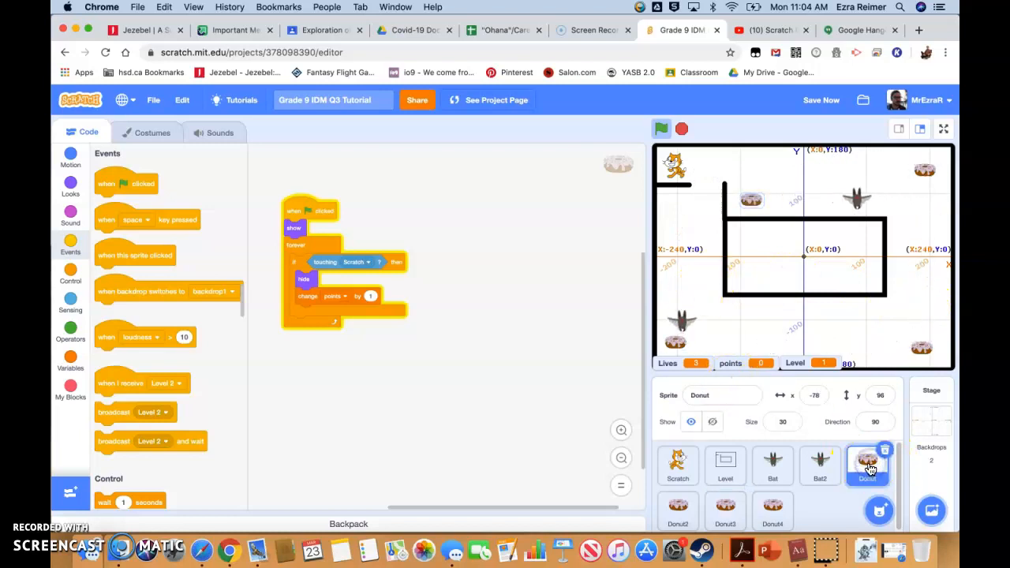
pyautogui.click(661, 129)
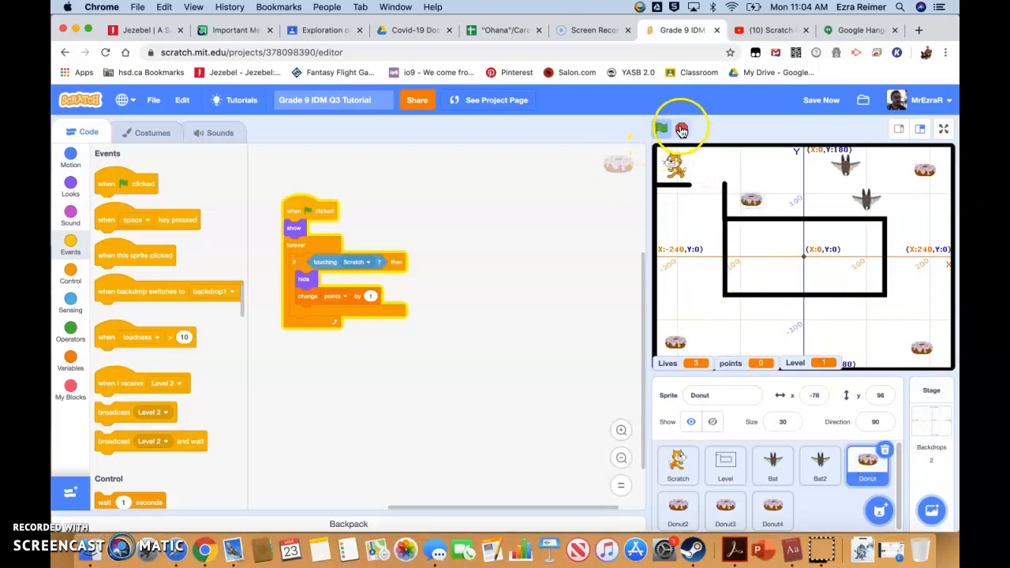
pyautogui.click(683, 128)
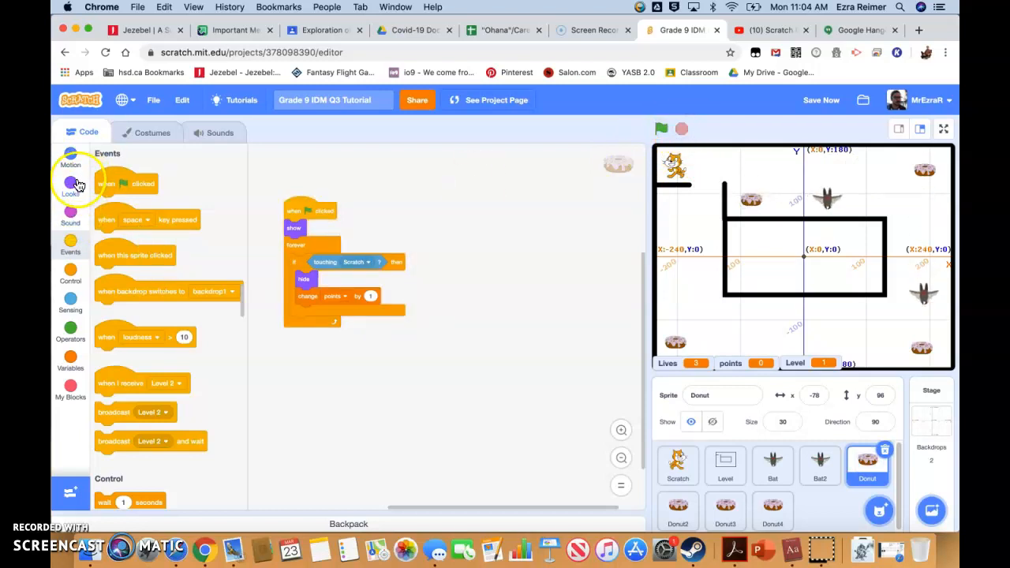
pyautogui.moveTo(314, 345)
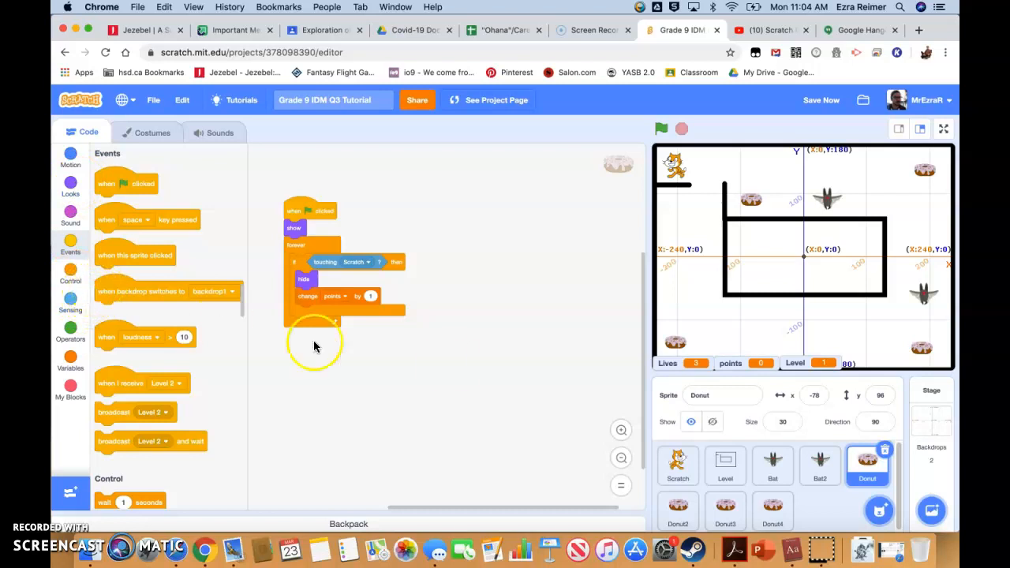
pyautogui.click(867, 466)
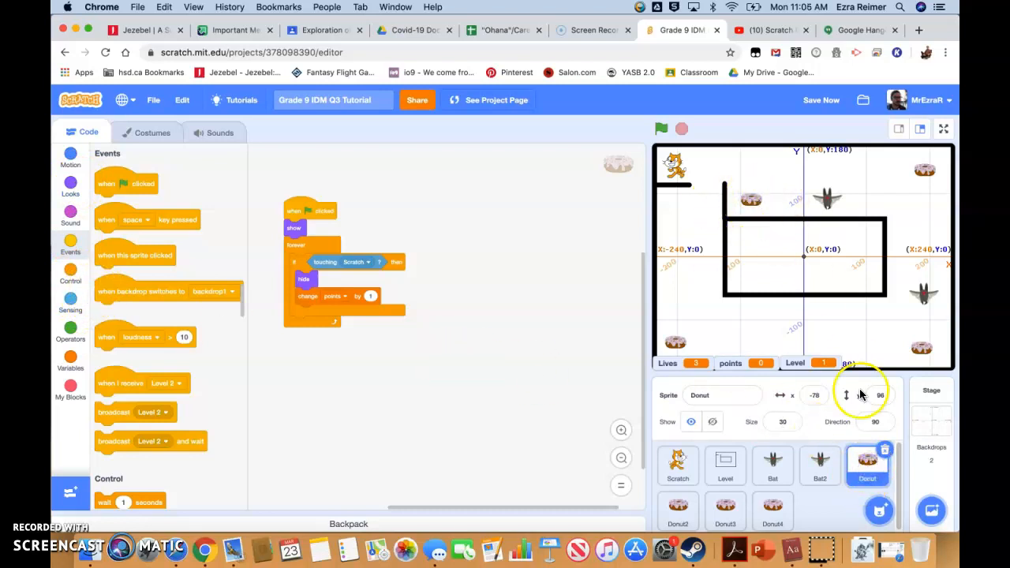
pyautogui.moveTo(773, 294)
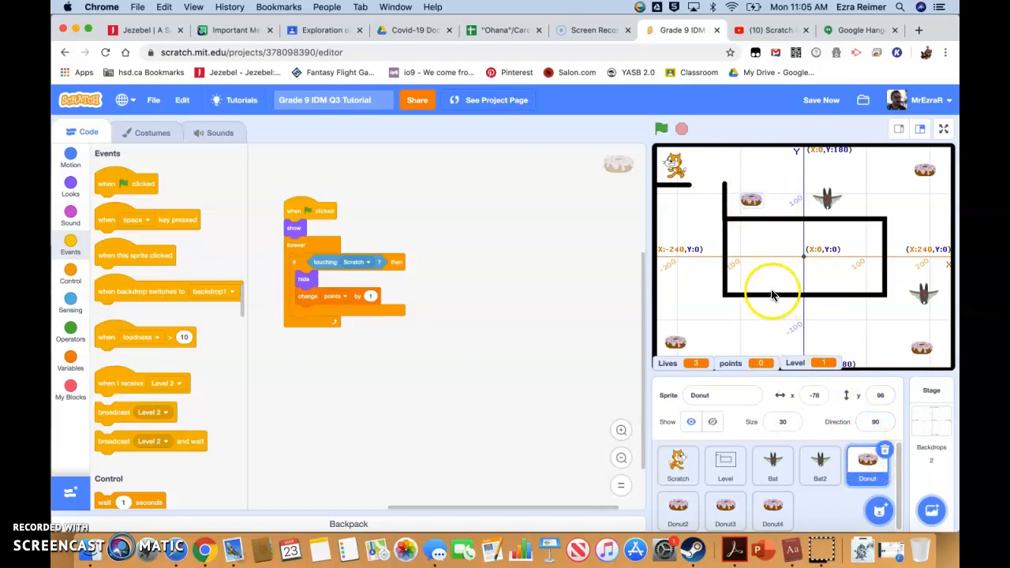
pyautogui.moveTo(740, 295)
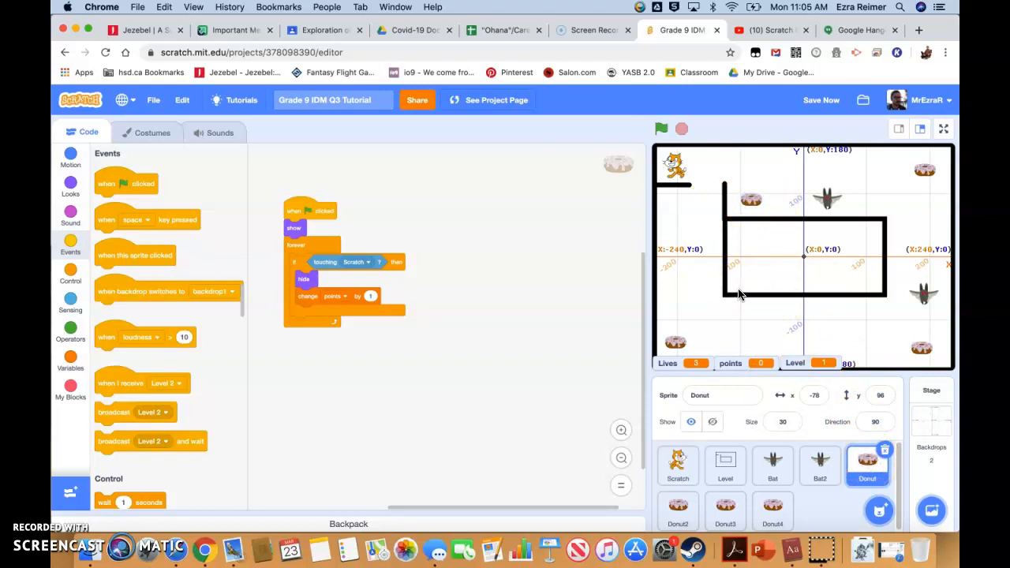
pyautogui.moveTo(734, 296)
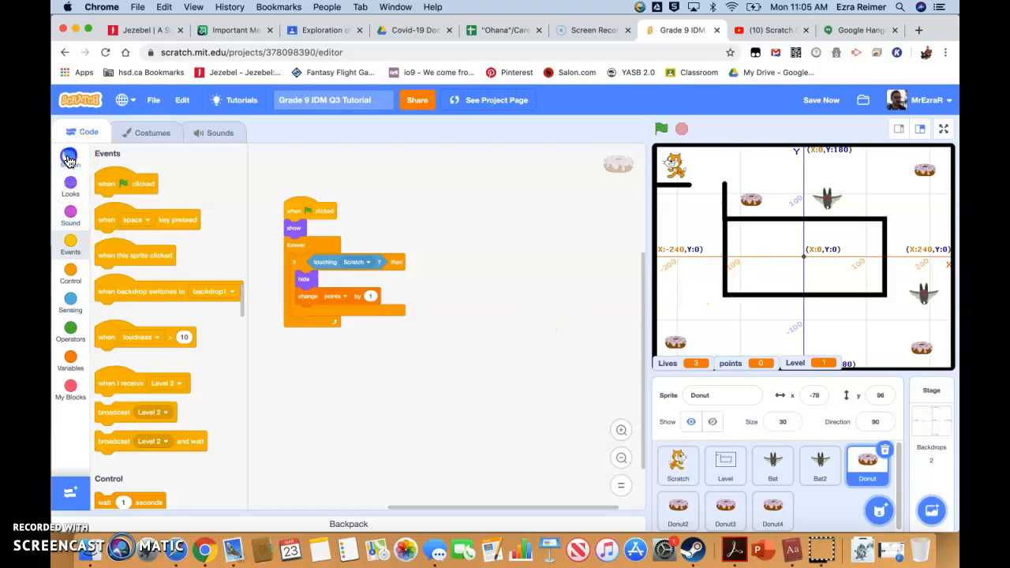
pyautogui.click(71, 156)
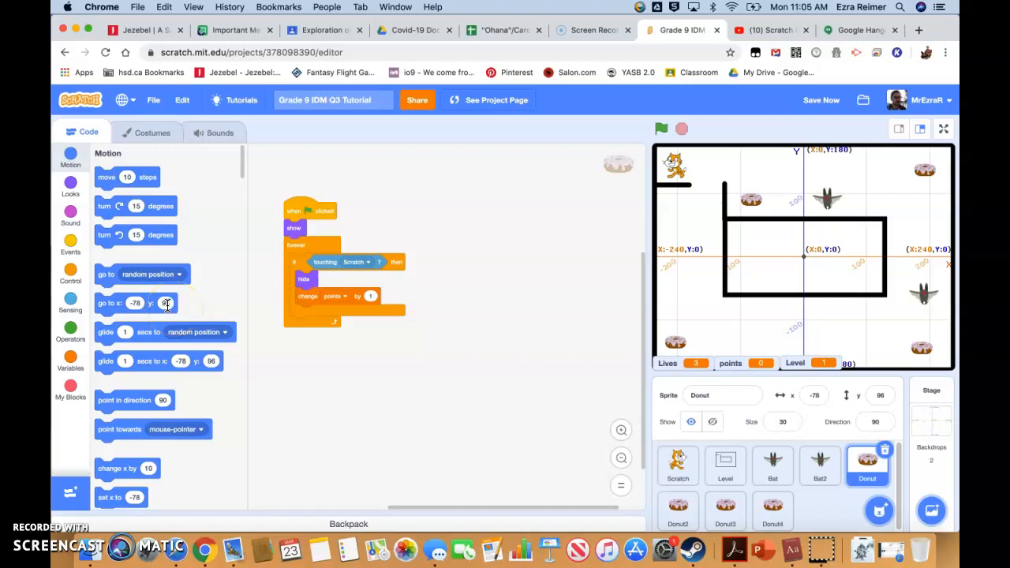
pyautogui.moveTo(92, 306)
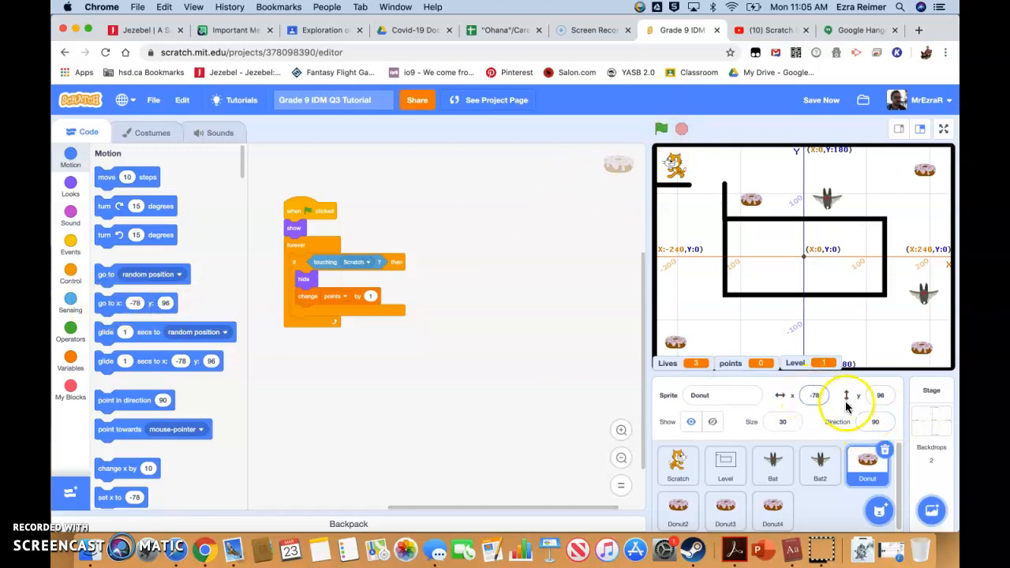
# Add a go-to x/y start-position block under 'show' in the Donut2, Donut3 and Donut4 scripts.
pyautogui.click(879, 395)
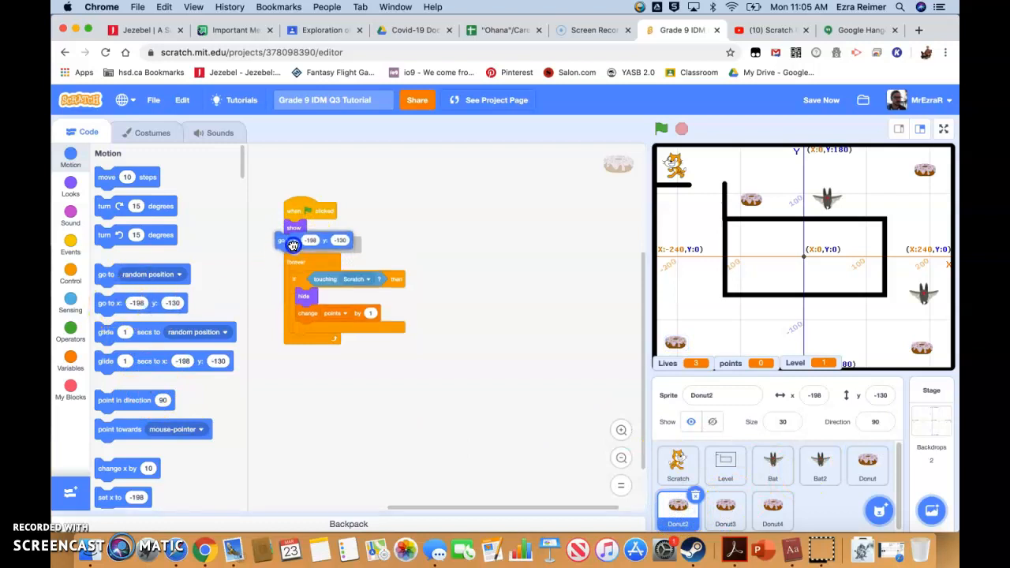
pyautogui.click(725, 509)
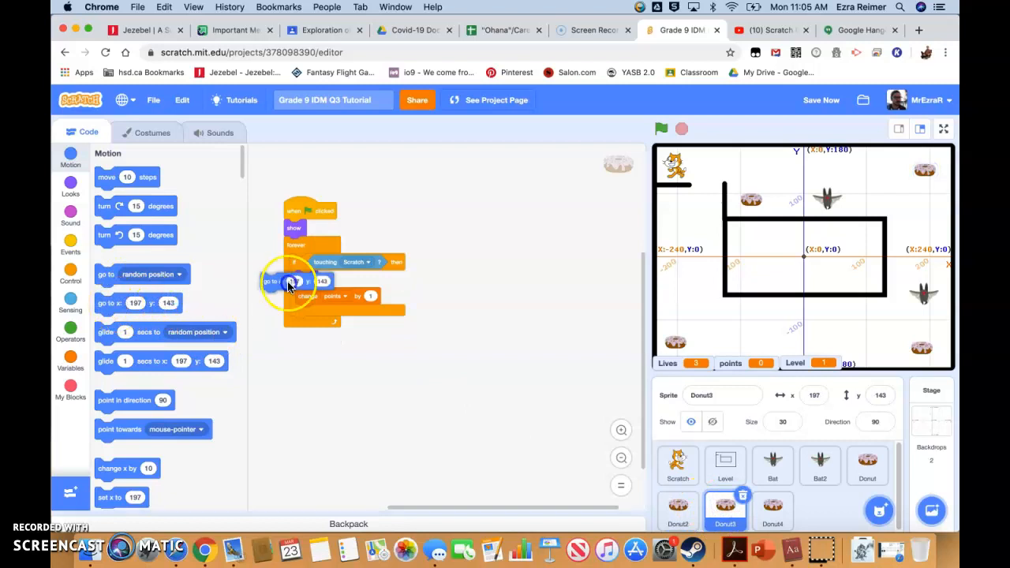
pyautogui.moveTo(272, 281); pyautogui.dragTo(296, 245)
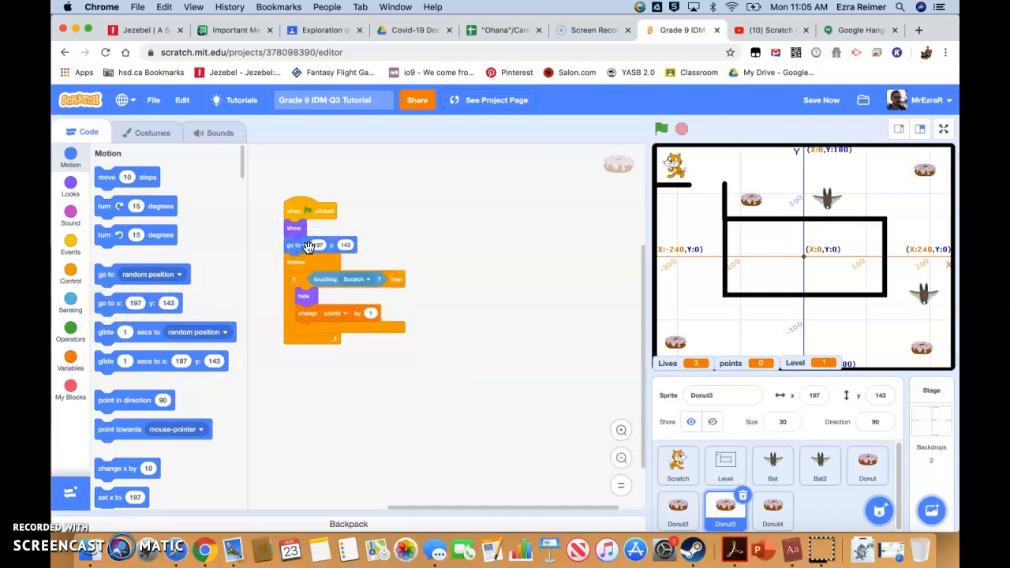
pyautogui.click(772, 510)
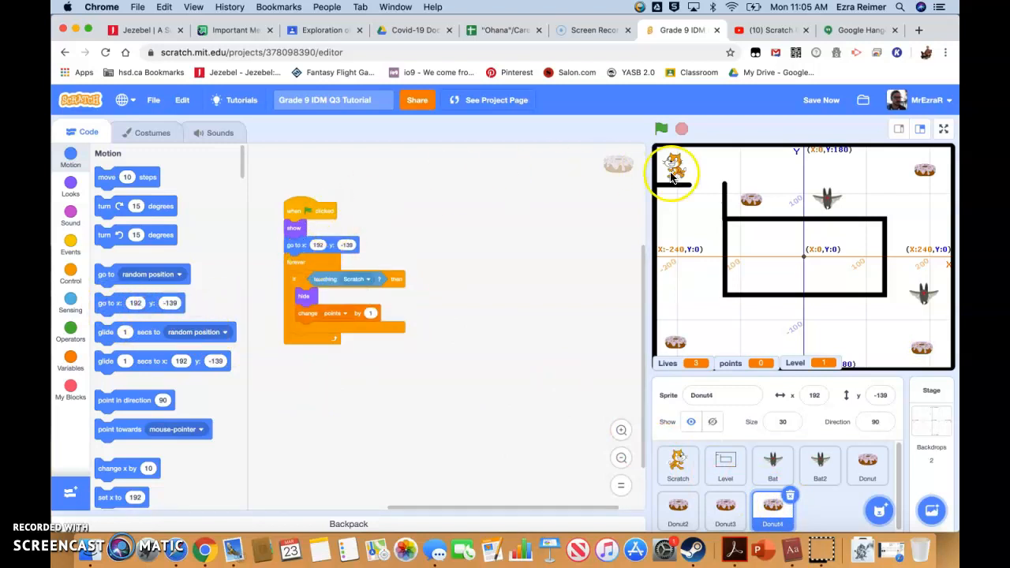
pyautogui.click(866, 465)
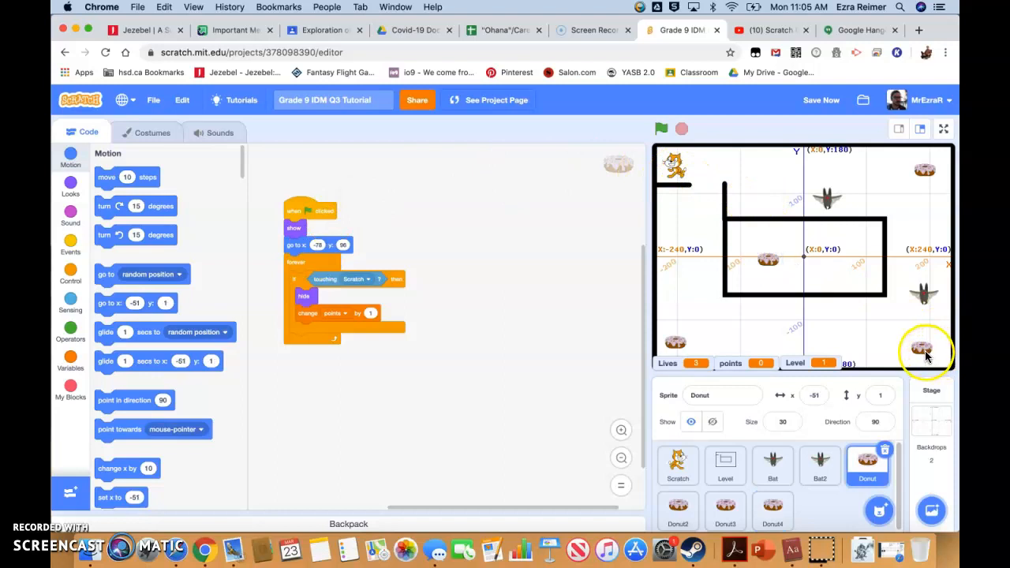
pyautogui.click(725, 508)
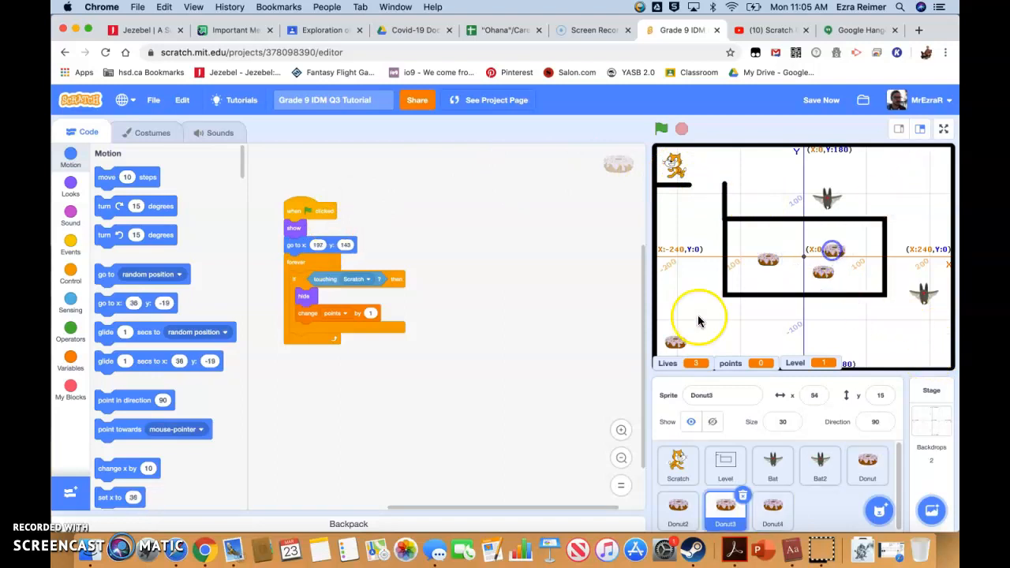
pyautogui.click(661, 127)
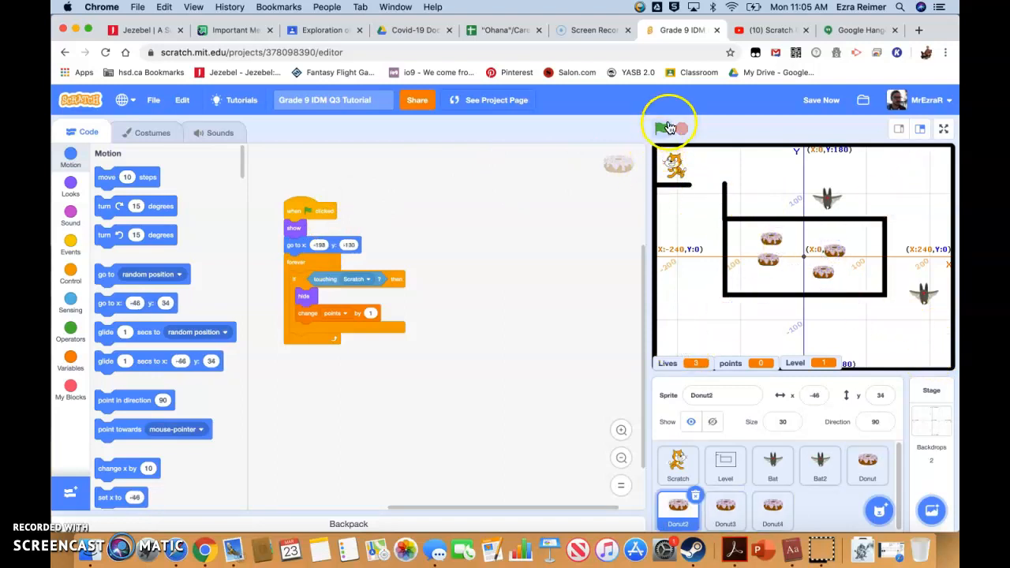
pyautogui.click(661, 128)
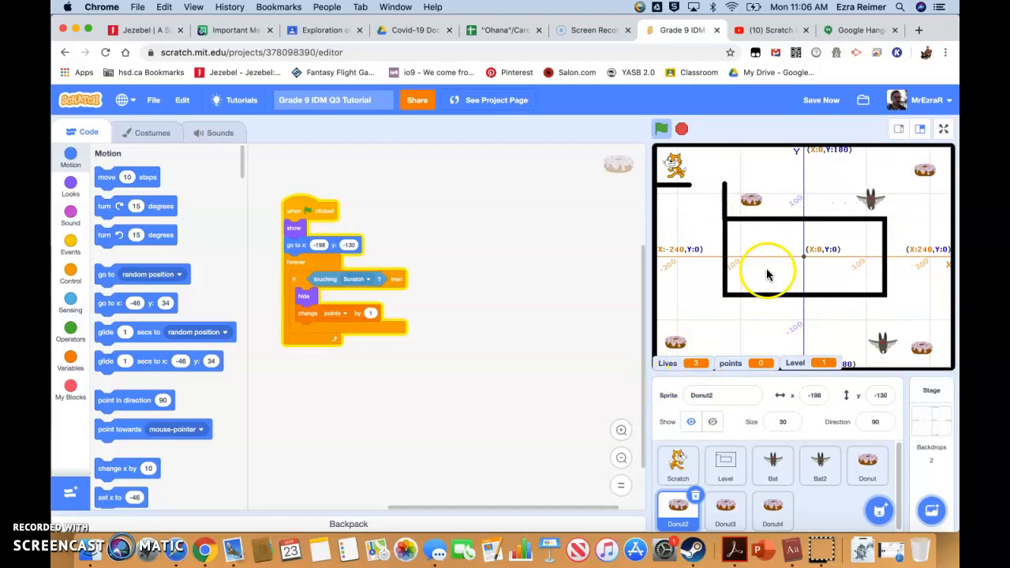
pyautogui.click(682, 129)
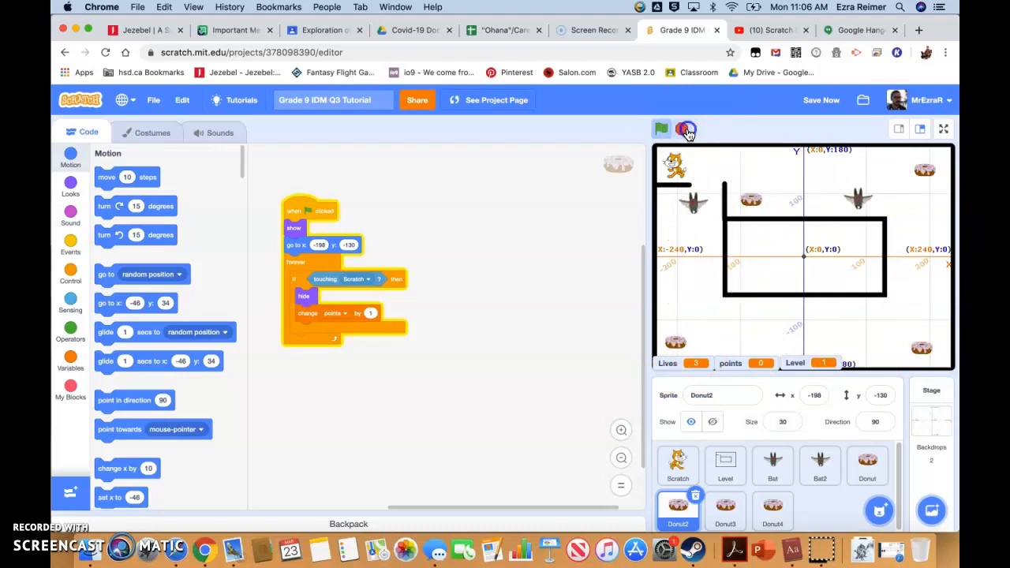
pyautogui.click(661, 129)
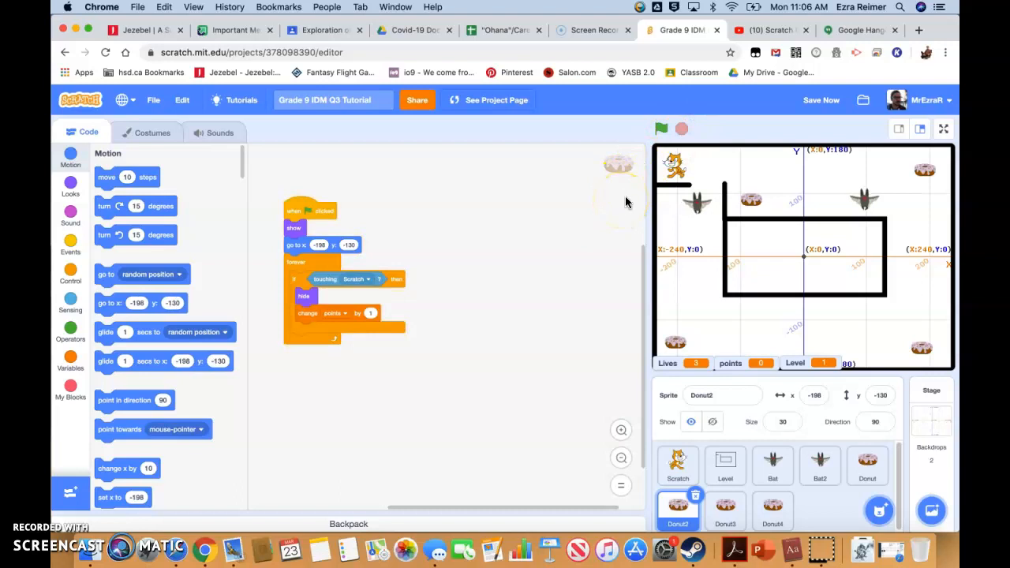
pyautogui.moveTo(622, 199)
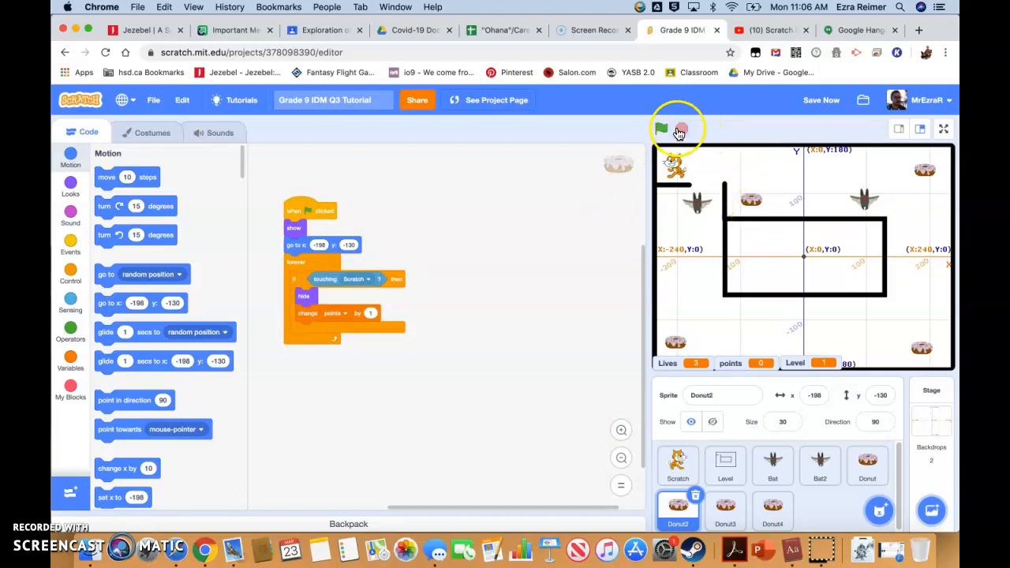
pyautogui.click(661, 128)
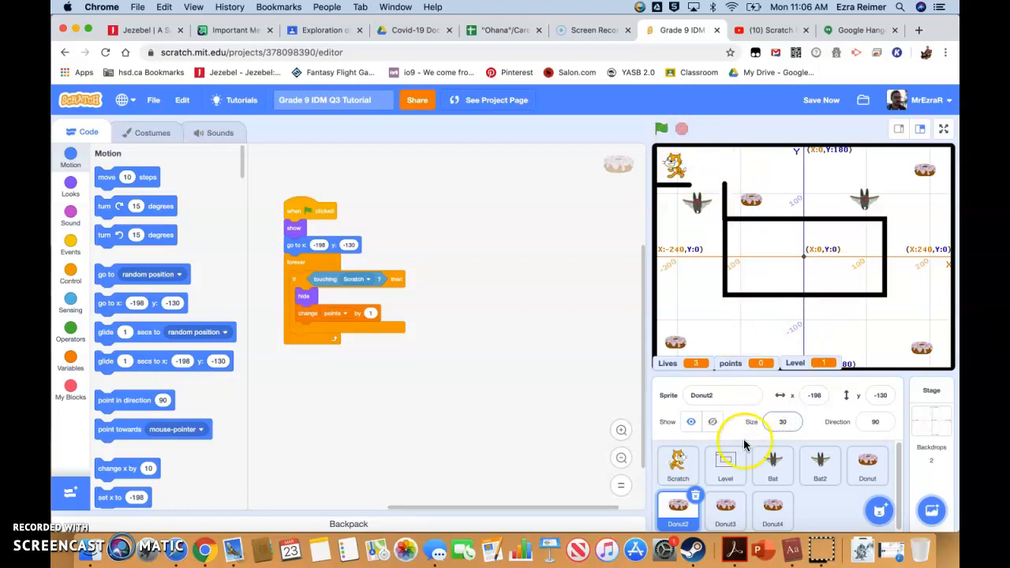
# Select the Level sprite and display its Level 2 maze costume in the Costumes tab.
pyautogui.click(724, 466)
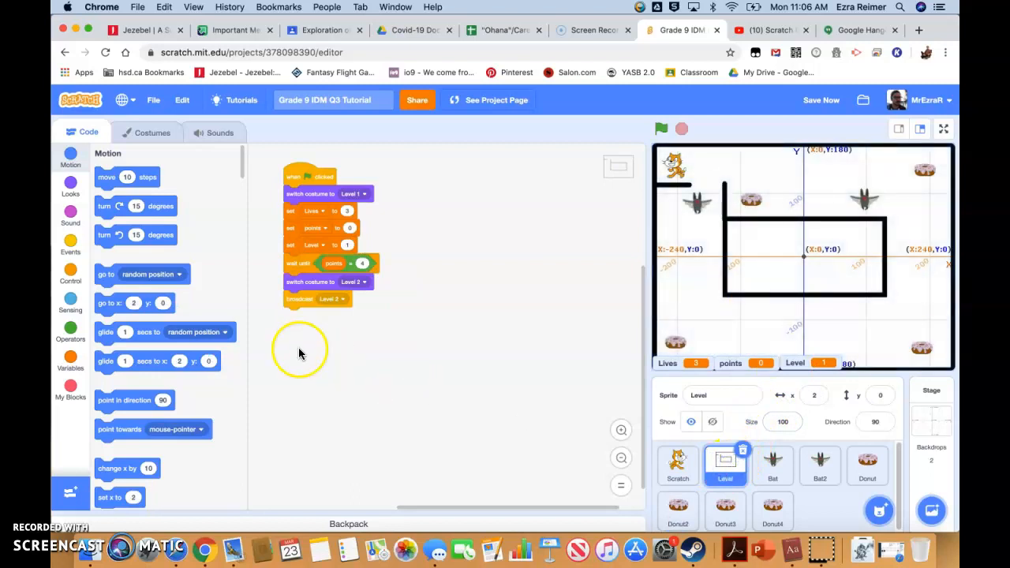
pyautogui.click(151, 132)
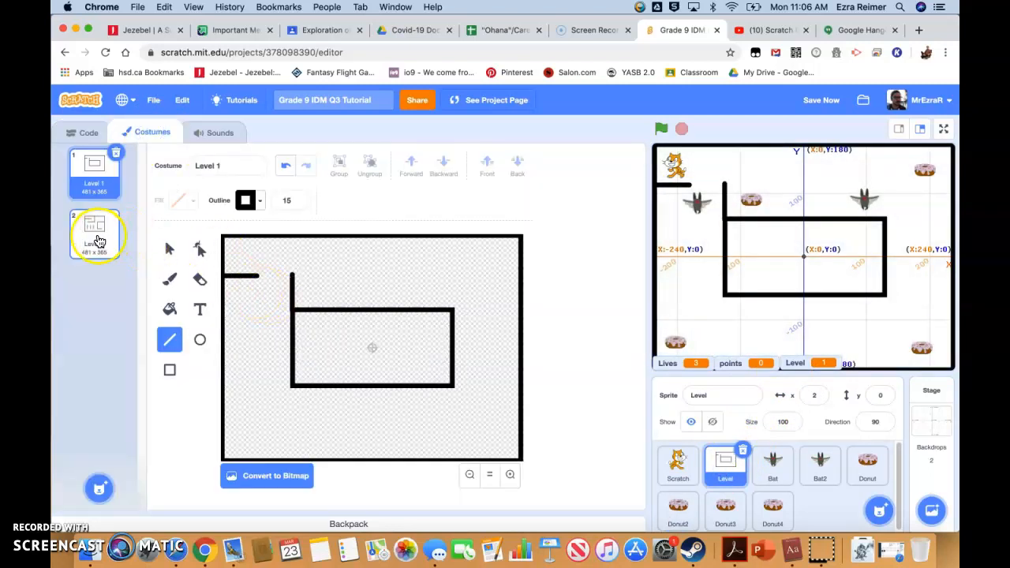
pyautogui.click(94, 233)
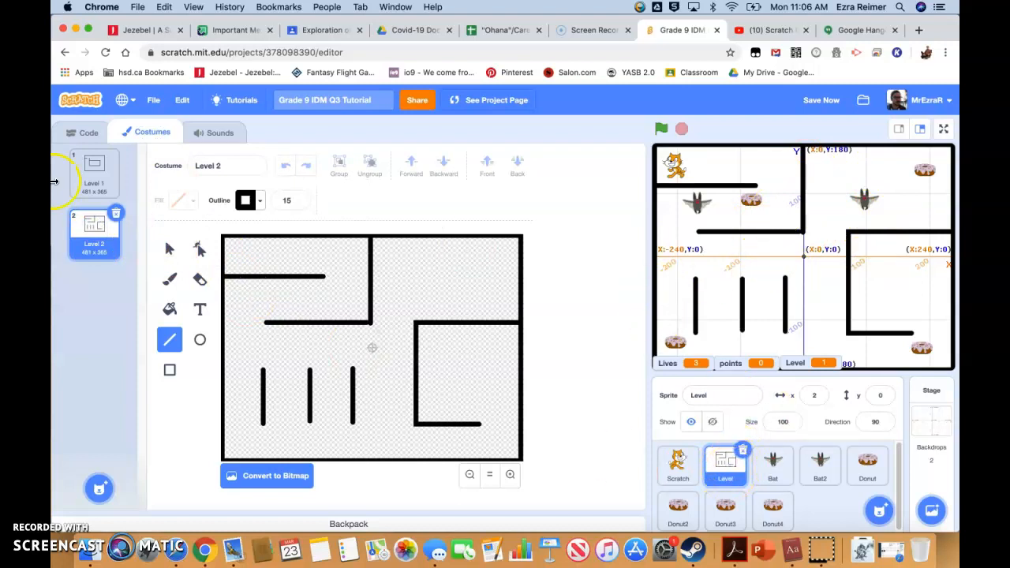
pyautogui.moveTo(629, 322)
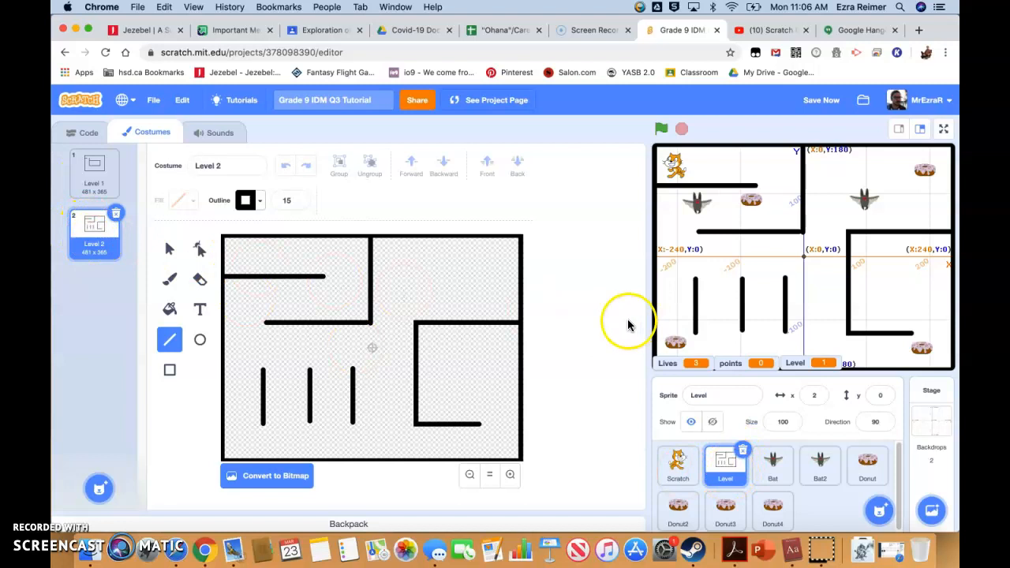
pyautogui.moveTo(804, 344)
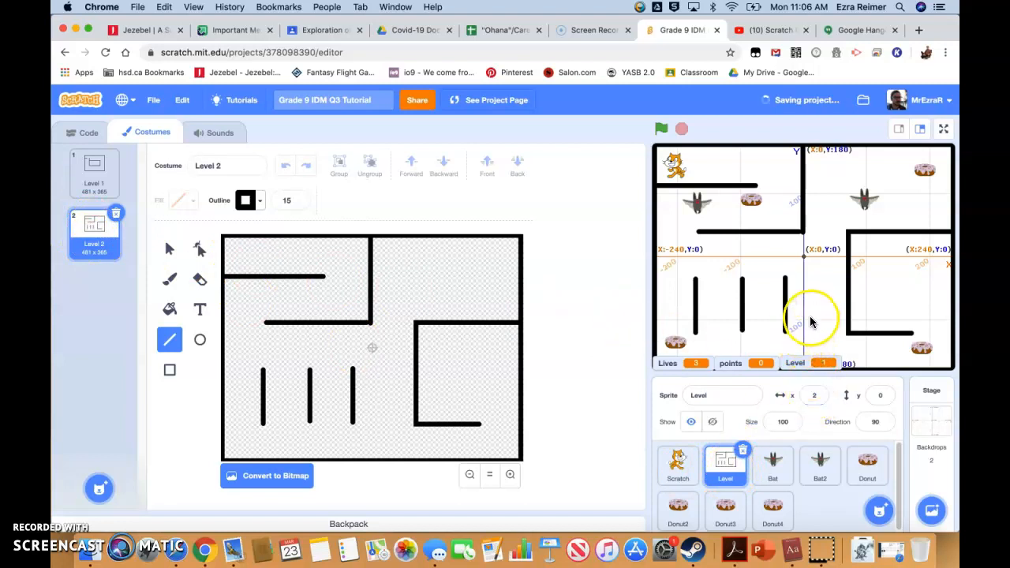
pyautogui.moveTo(886, 299)
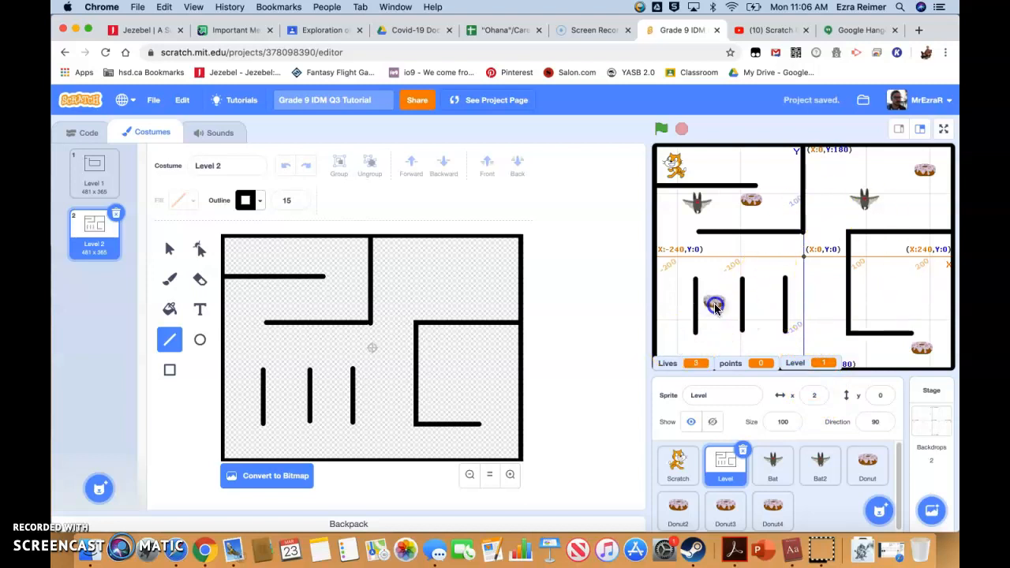
# Drag the donuts to their Level 2 spots in the maze, then return to the Donut sprite's code.
pyautogui.click(678, 509)
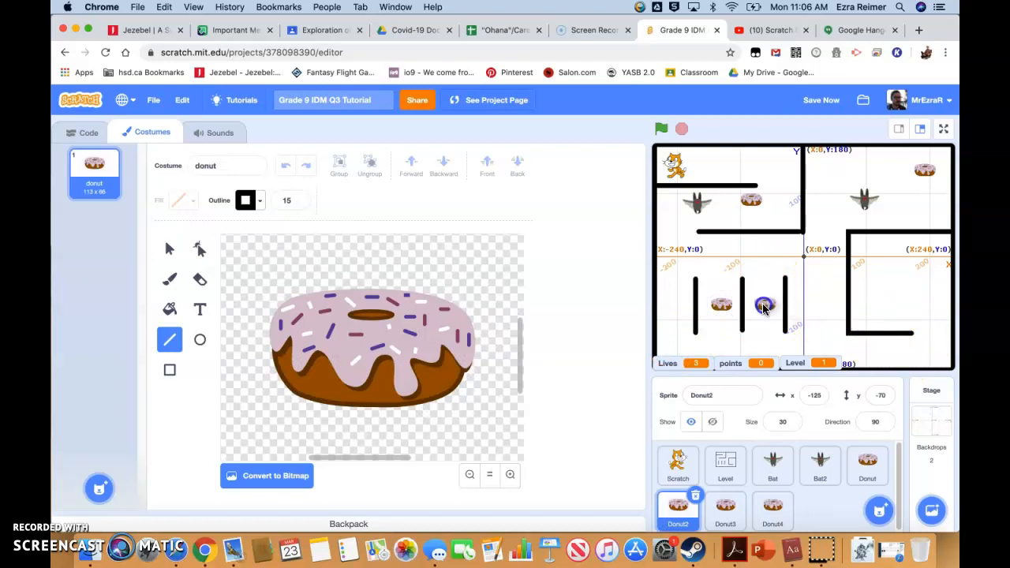
pyautogui.click(772, 511)
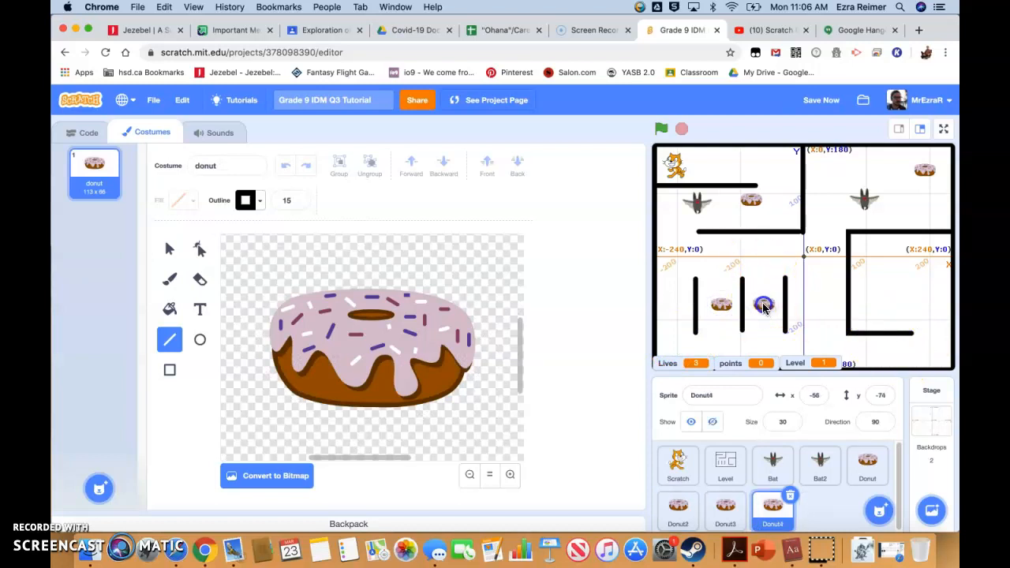
pyautogui.moveTo(764, 306); pyautogui.dragTo(881, 303)
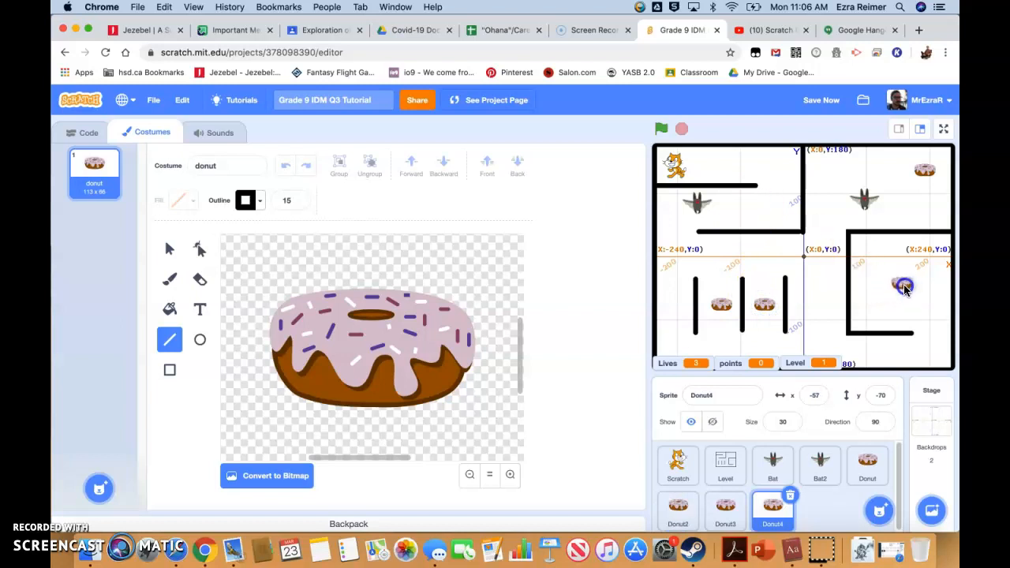
pyautogui.click(866, 466)
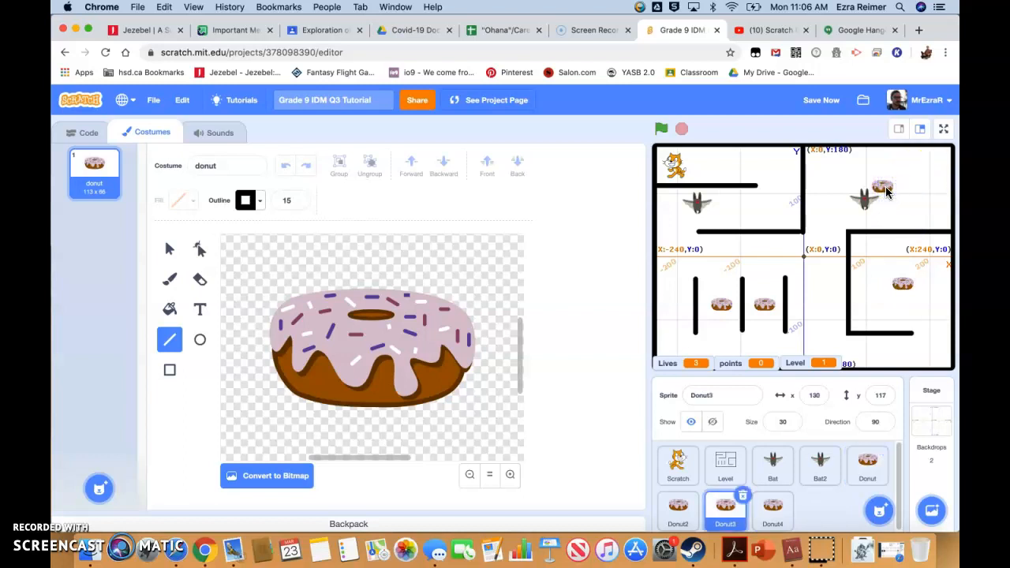
pyautogui.click(866, 466)
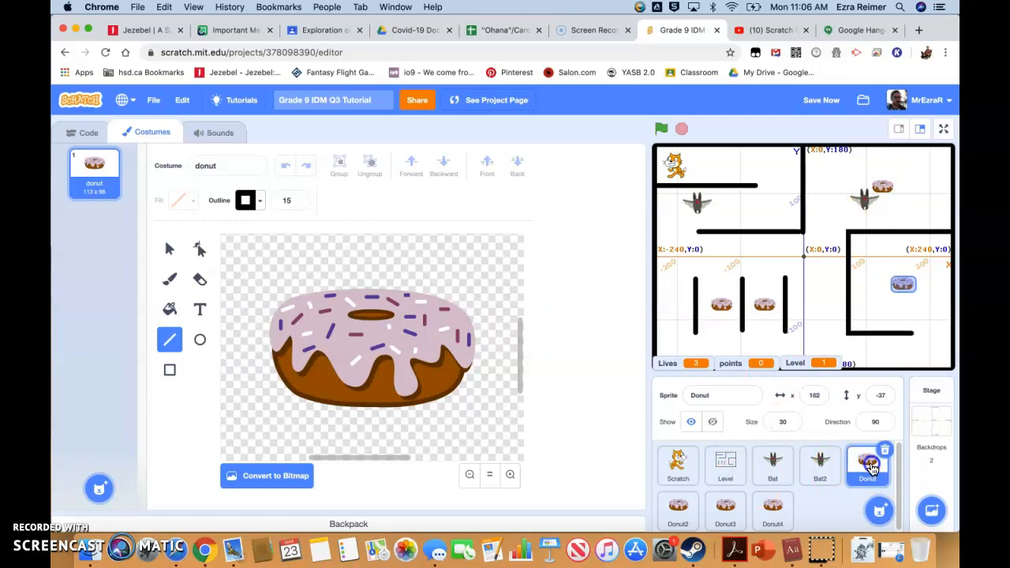
pyautogui.moveTo(899, 286)
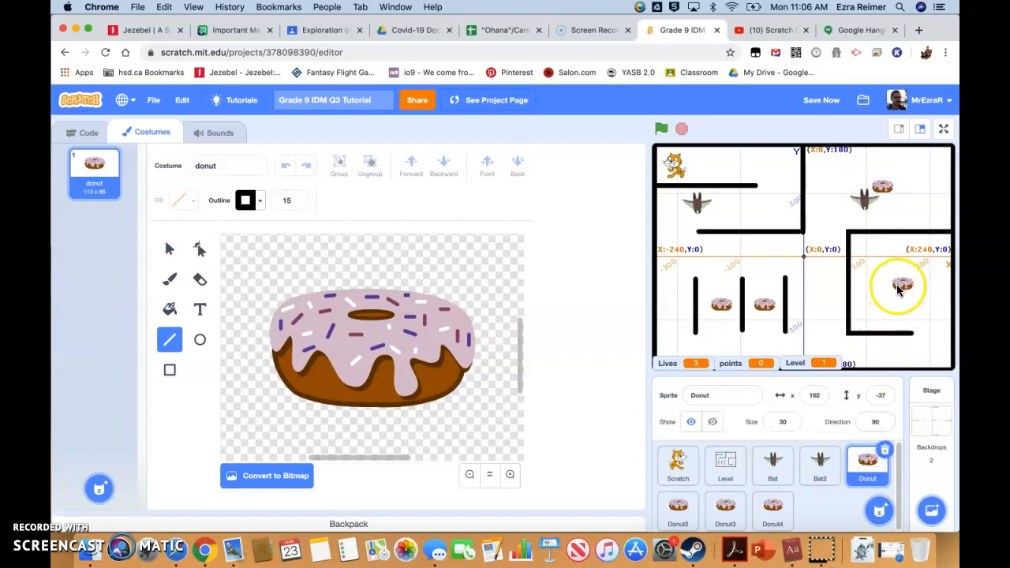
pyautogui.click(89, 132)
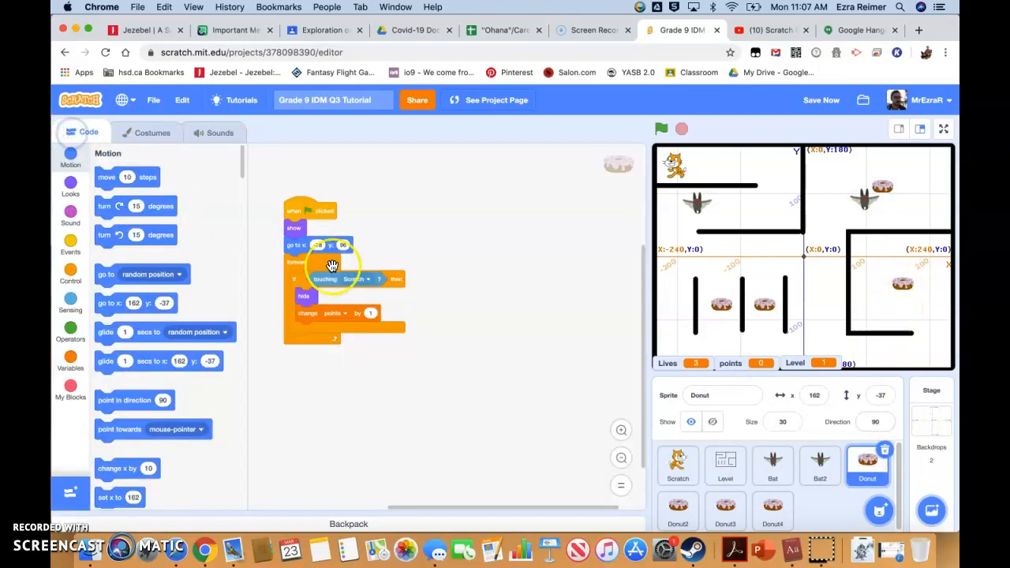
# After checking the Level script, start a 'when I receive Level 2' script on the Donut sprite.
pyautogui.click(724, 465)
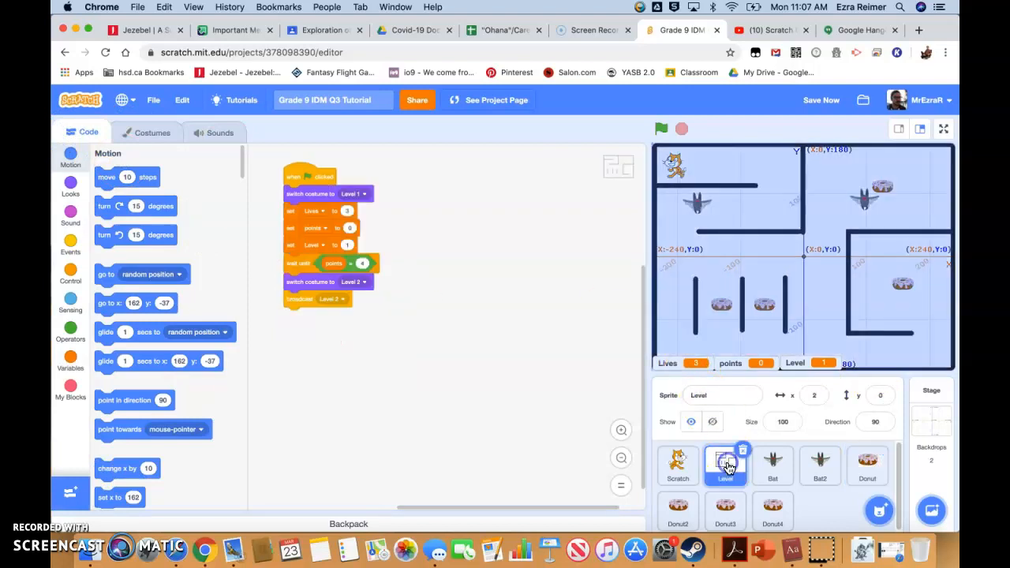
pyautogui.click(677, 466)
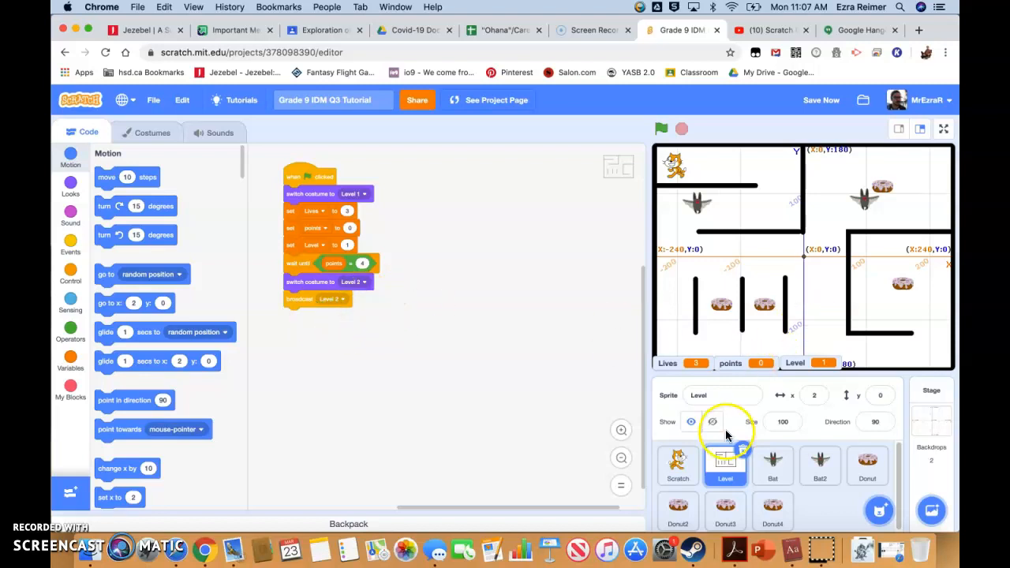
pyautogui.click(867, 465)
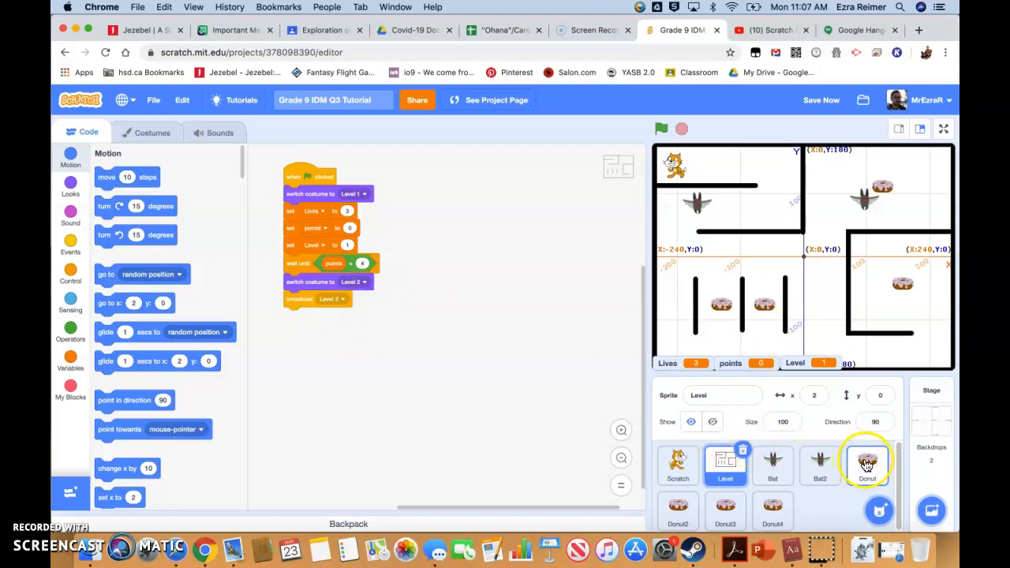
pyautogui.click(867, 465)
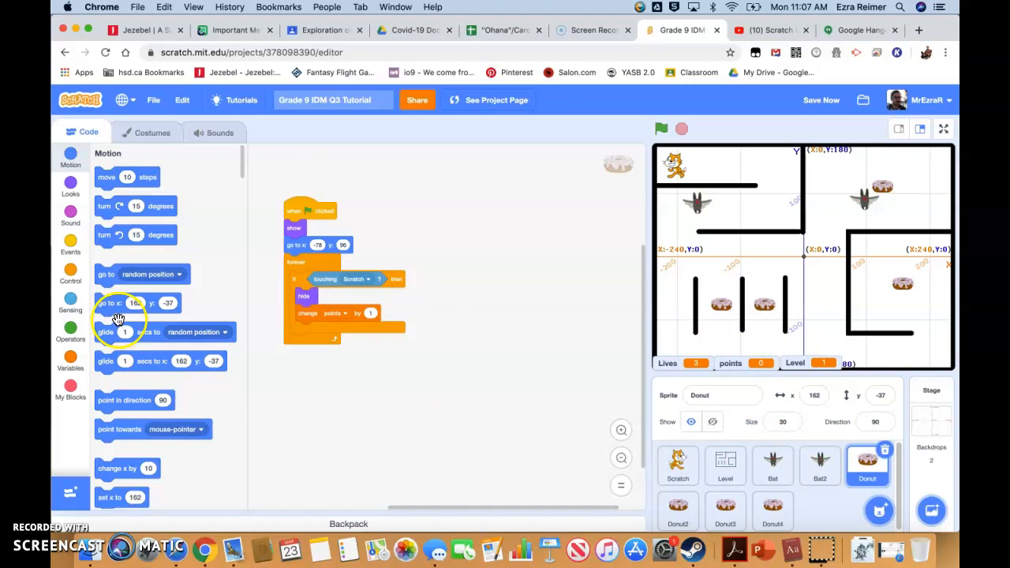
pyautogui.click(70, 244)
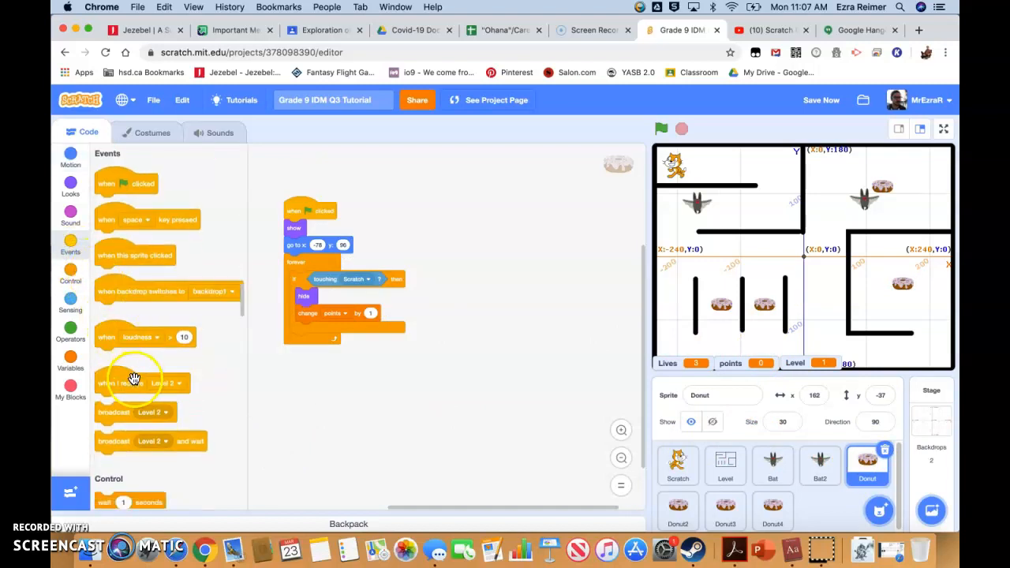
pyautogui.moveTo(166, 393)
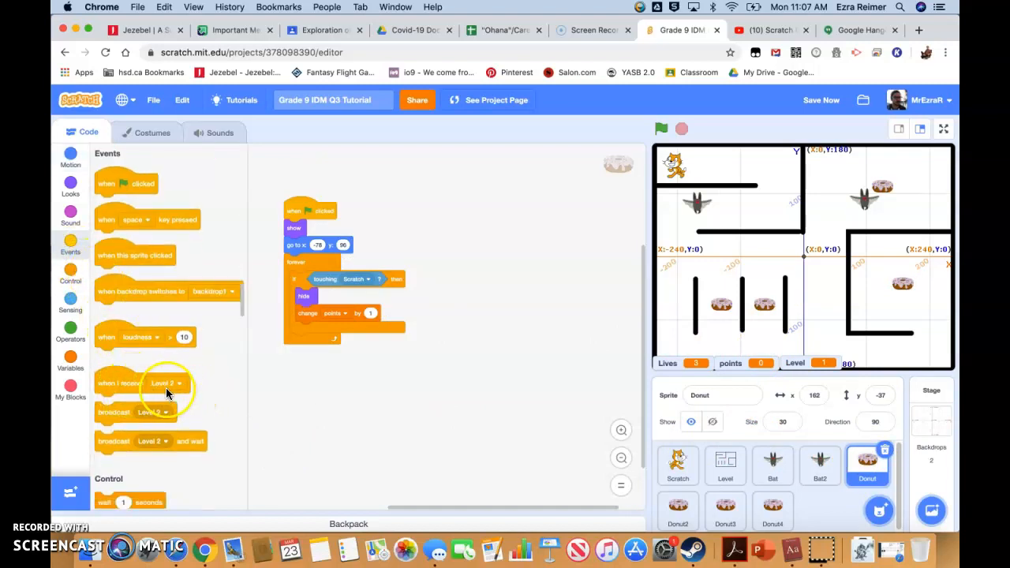
pyautogui.moveTo(142, 382); pyautogui.dragTo(477, 212)
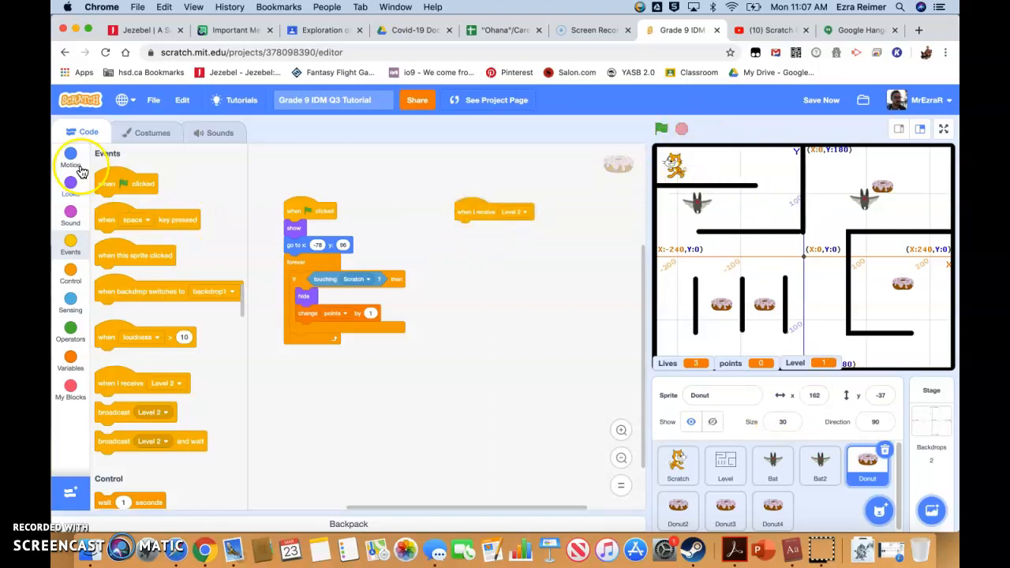
# Attach 'go to x:162 y:-37' and a 'show' block under the Level 2 receiver.
pyautogui.click(70, 158)
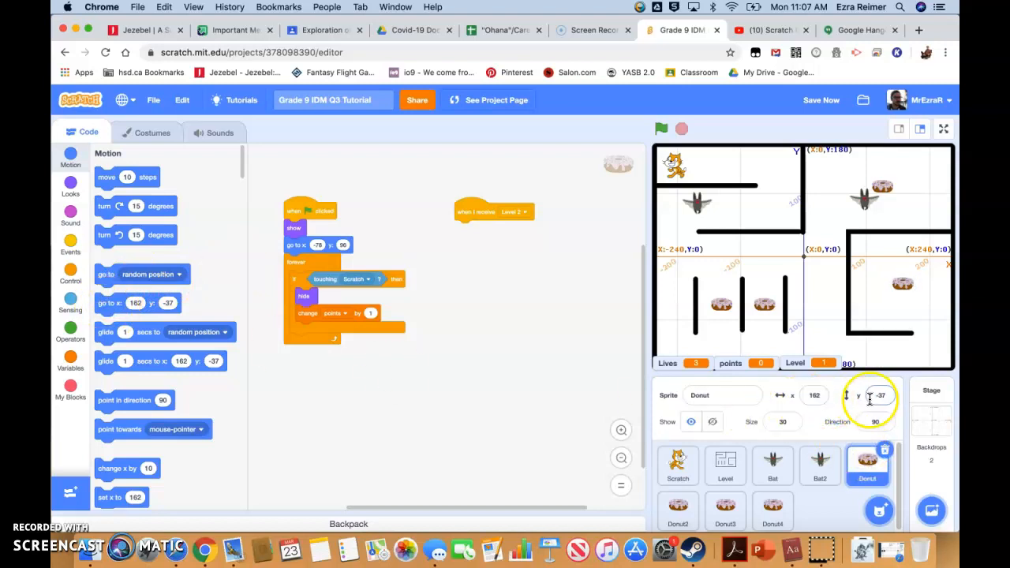
pyautogui.moveTo(123, 306)
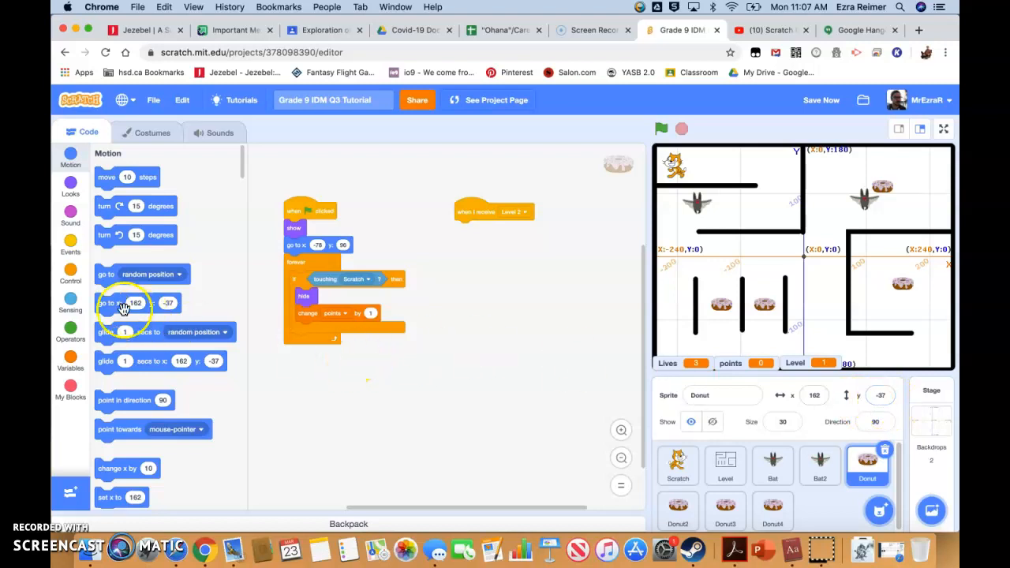
pyautogui.moveTo(122, 303); pyautogui.dragTo(486, 229)
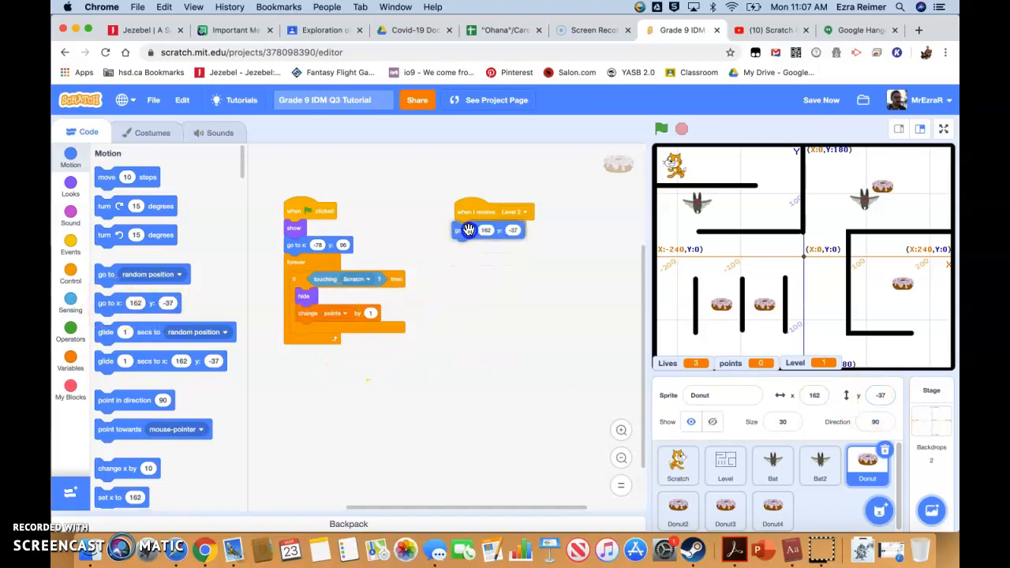
pyautogui.click(70, 187)
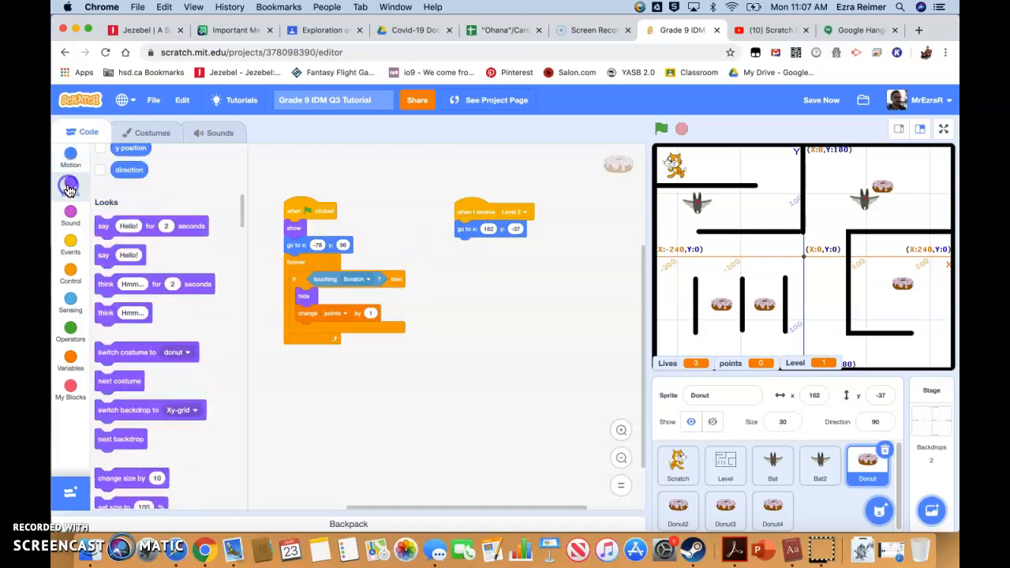
pyautogui.scroll(-3)
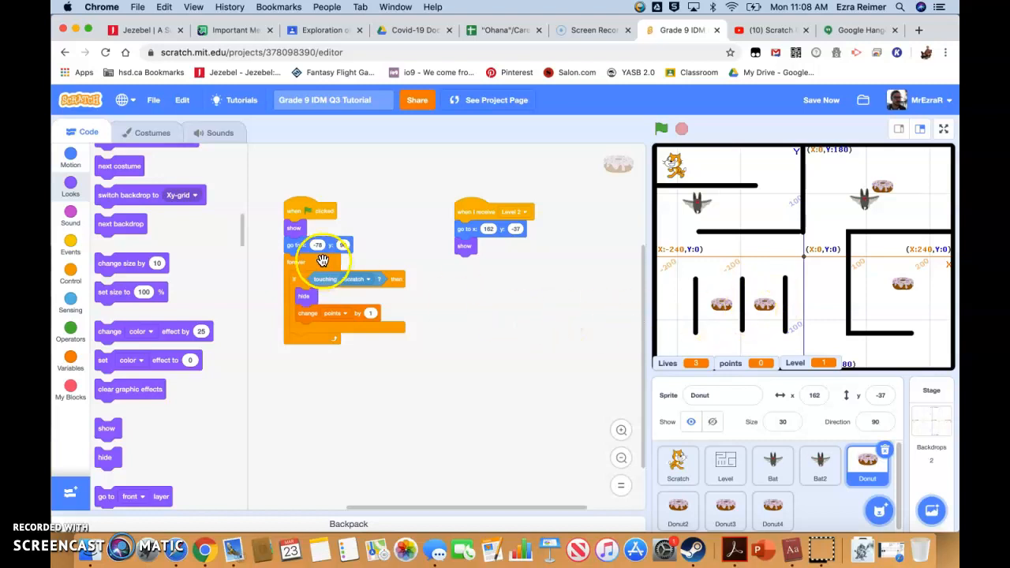
pyautogui.moveTo(363, 283)
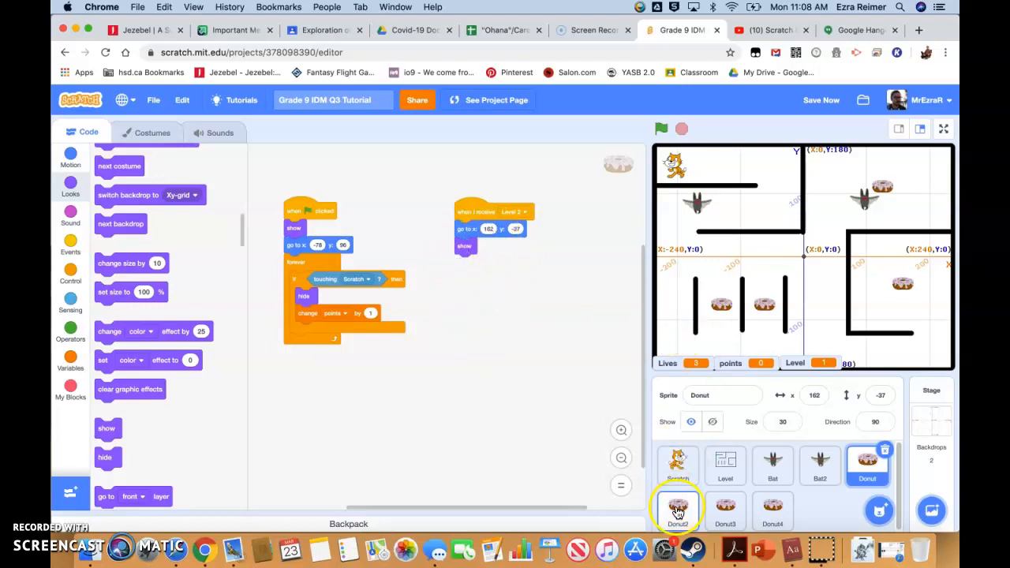
# Check Donut2's blocks, then give Donut3 a Level 2 receiver that goes to (130, 117) and shows.
pyautogui.click(677, 509)
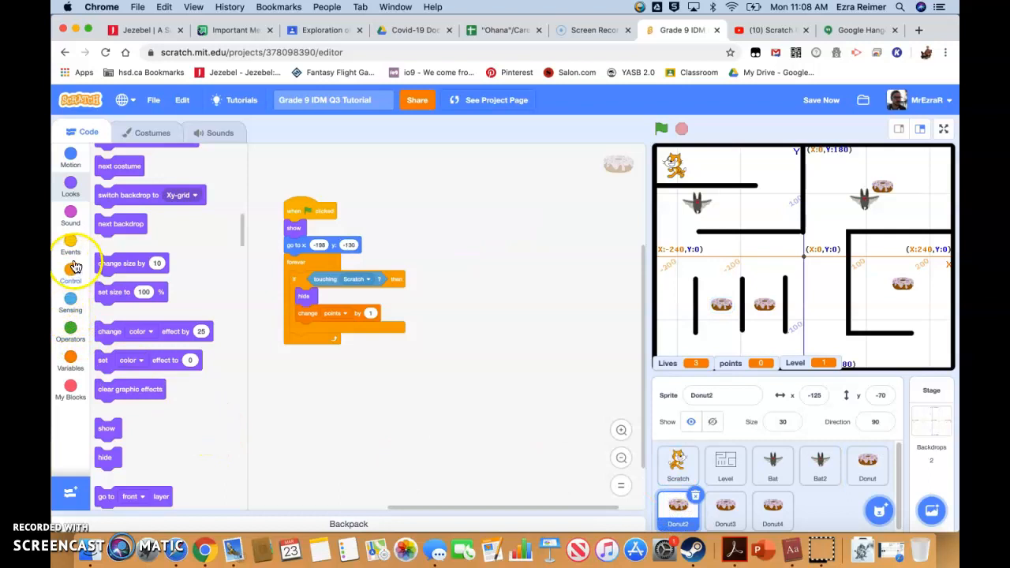
pyautogui.click(70, 251)
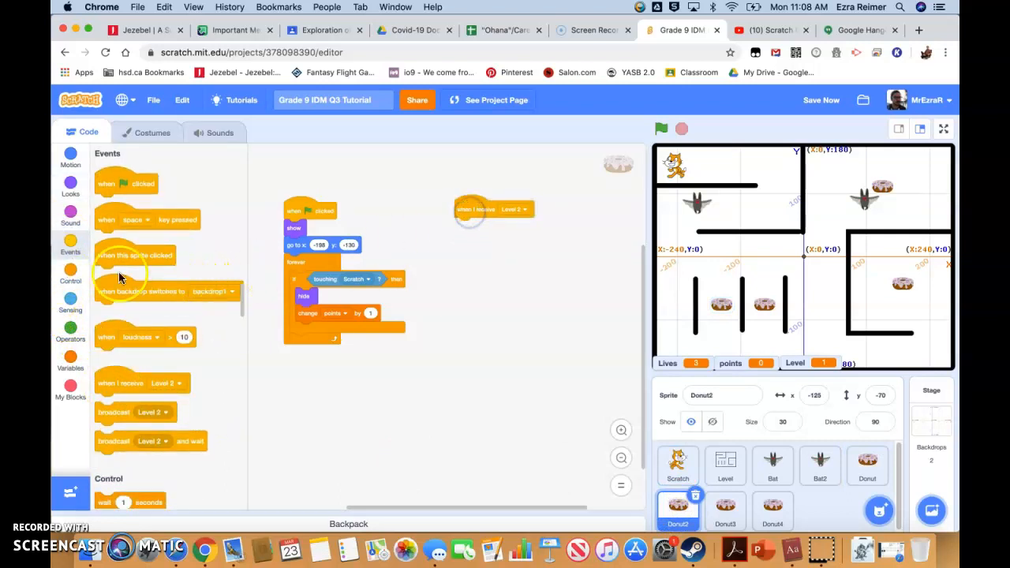
pyautogui.click(70, 187)
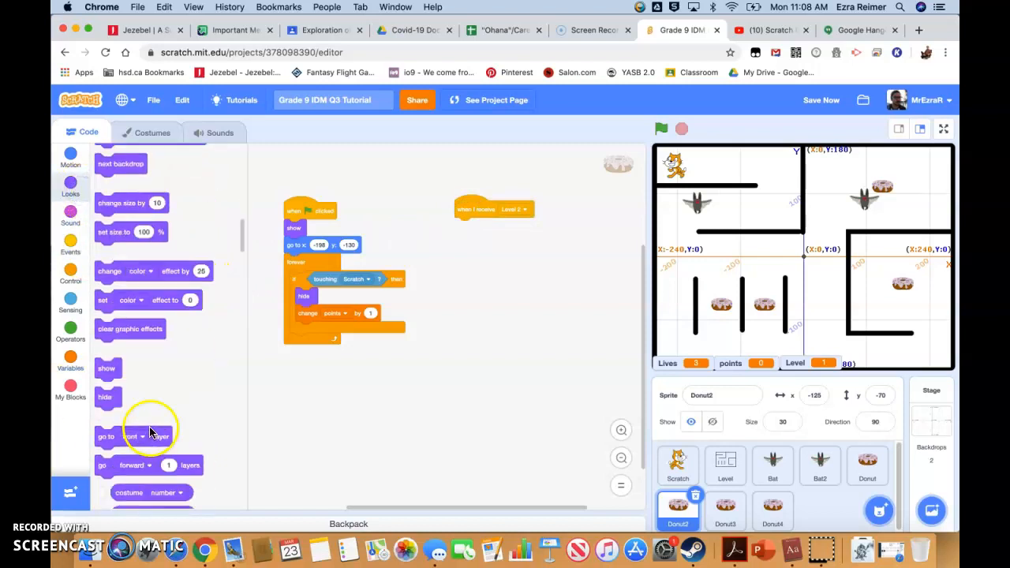
pyautogui.moveTo(459, 235)
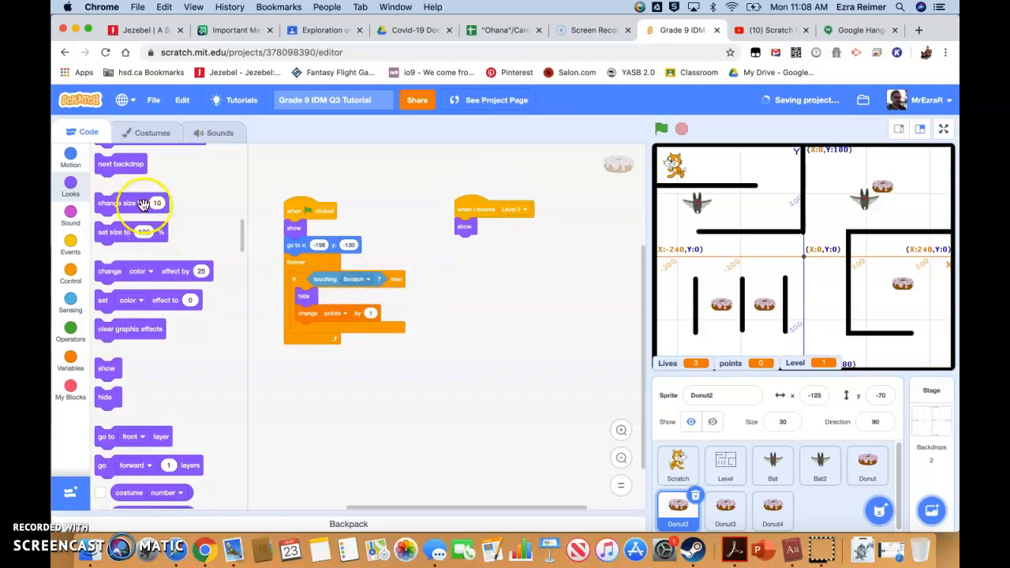
pyautogui.click(71, 156)
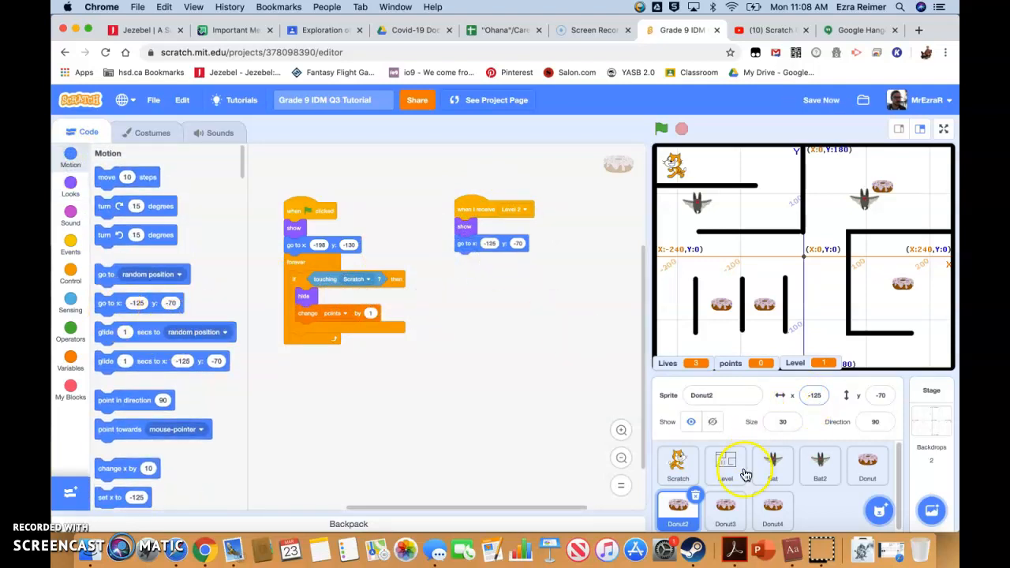
pyautogui.click(724, 510)
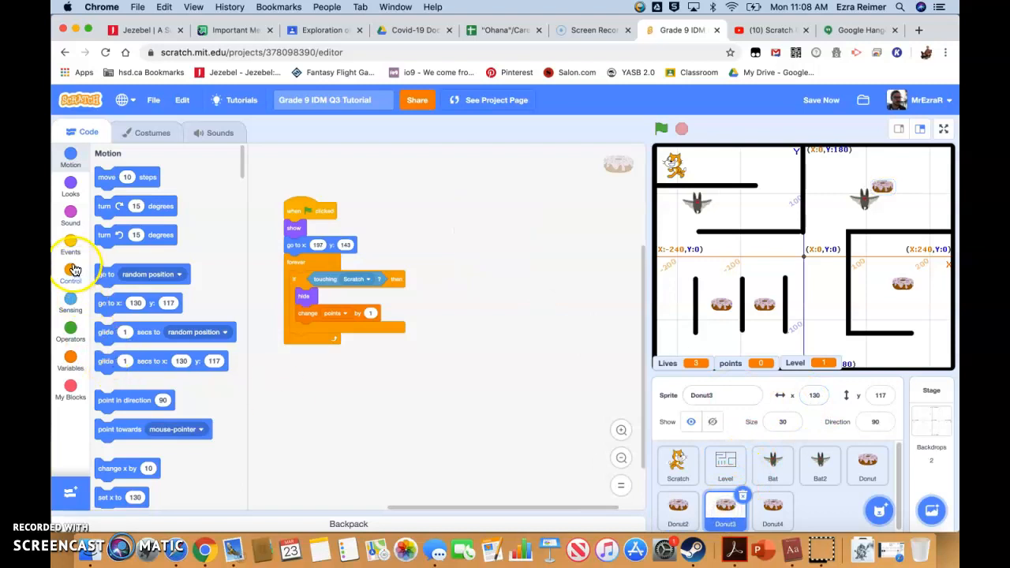
pyautogui.click(70, 247)
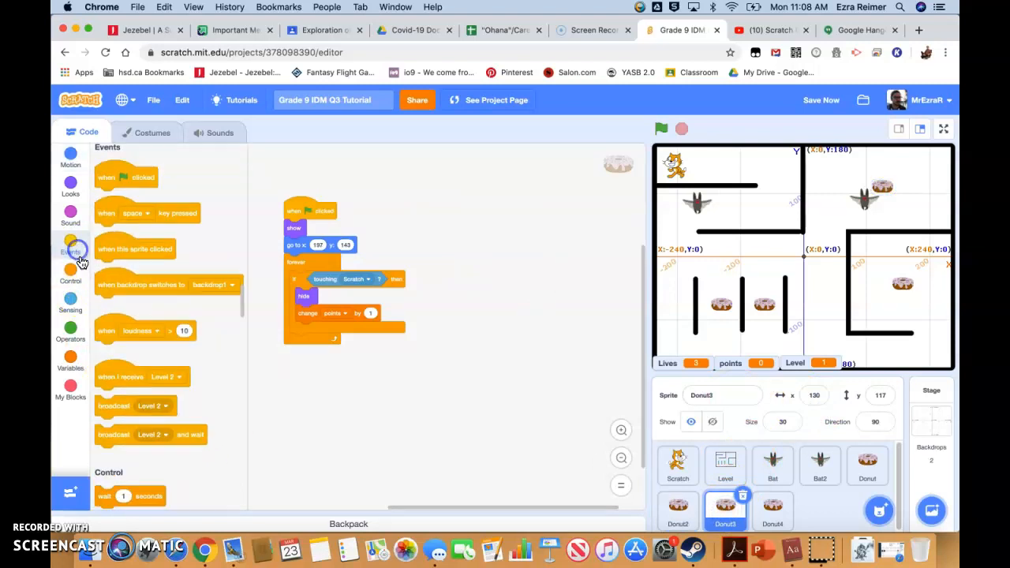
pyautogui.moveTo(119, 376); pyautogui.dragTo(517, 221)
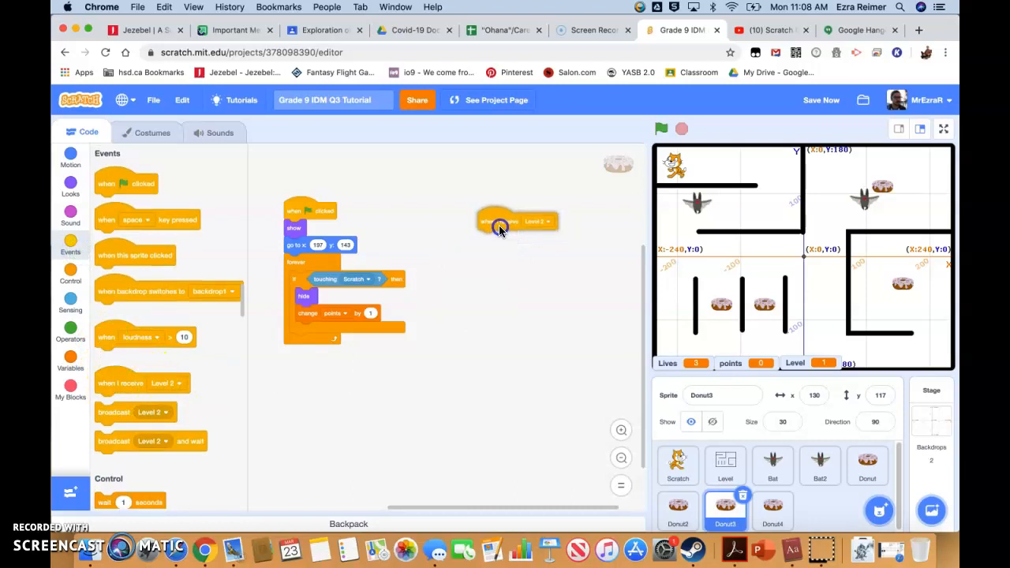
pyautogui.click(70, 158)
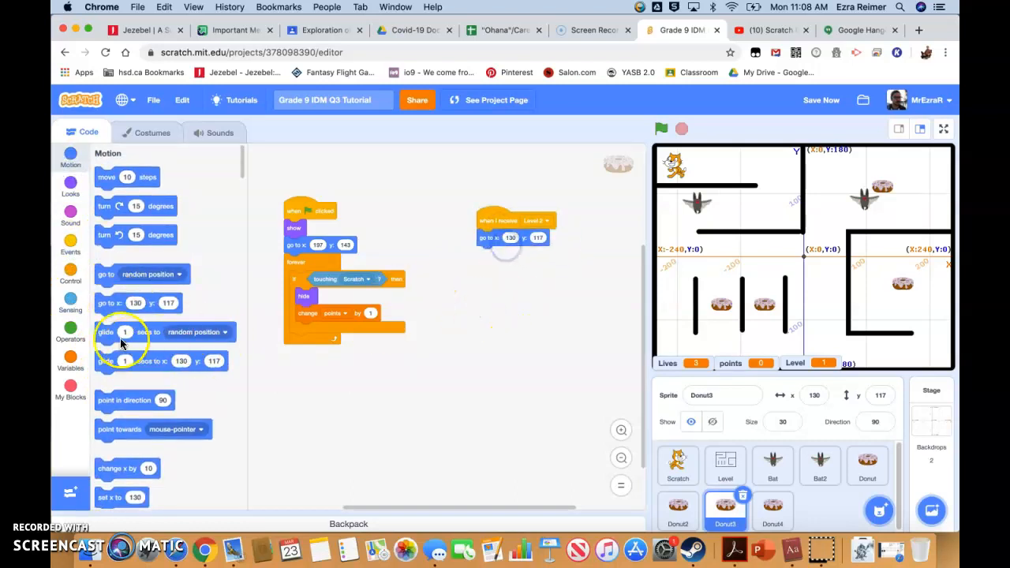
pyautogui.click(71, 187)
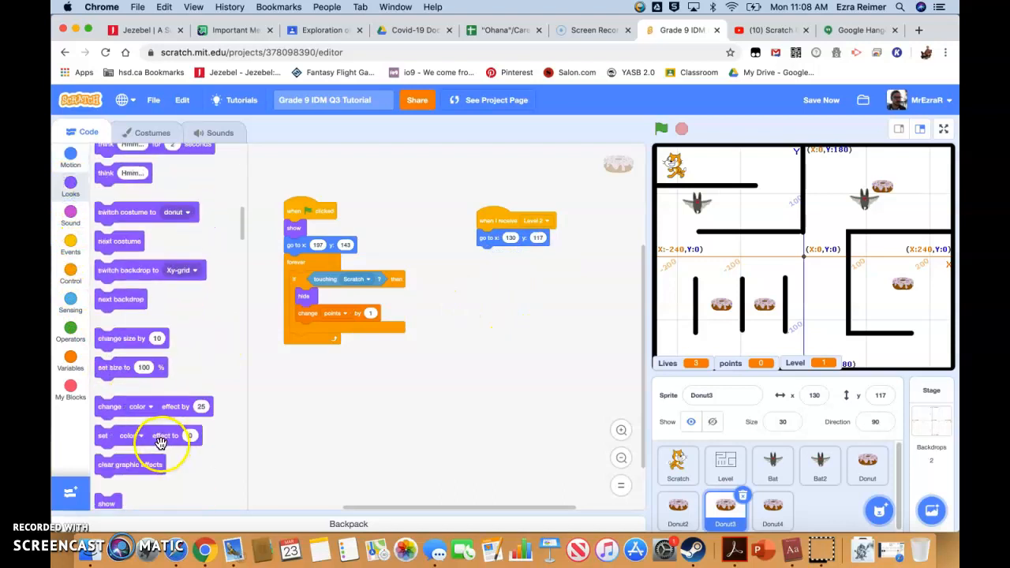
pyautogui.scroll(3)
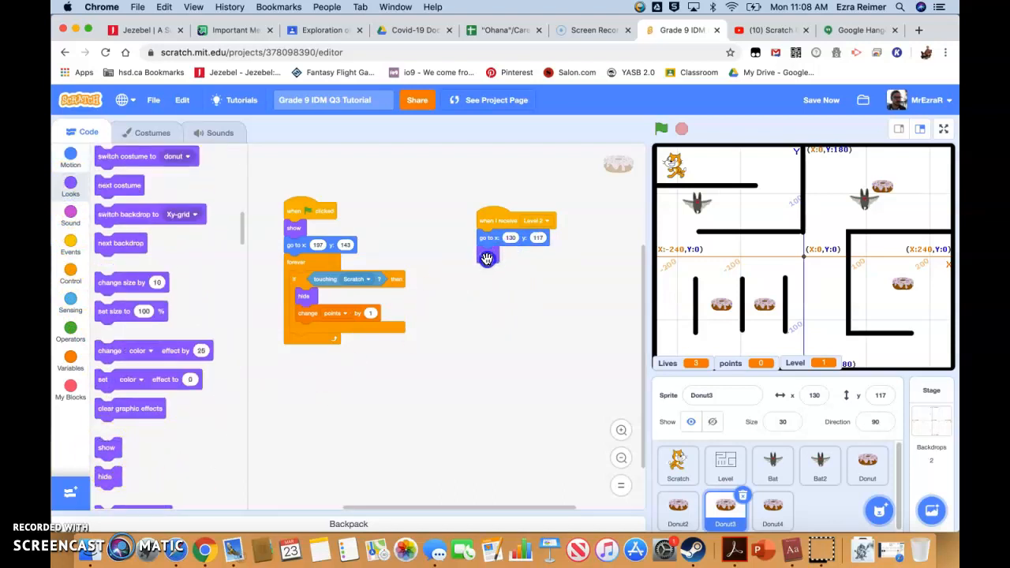
# Give Donut4 a Level 2 receiver that goes to (-57, -70) and shows.
pyautogui.click(772, 509)
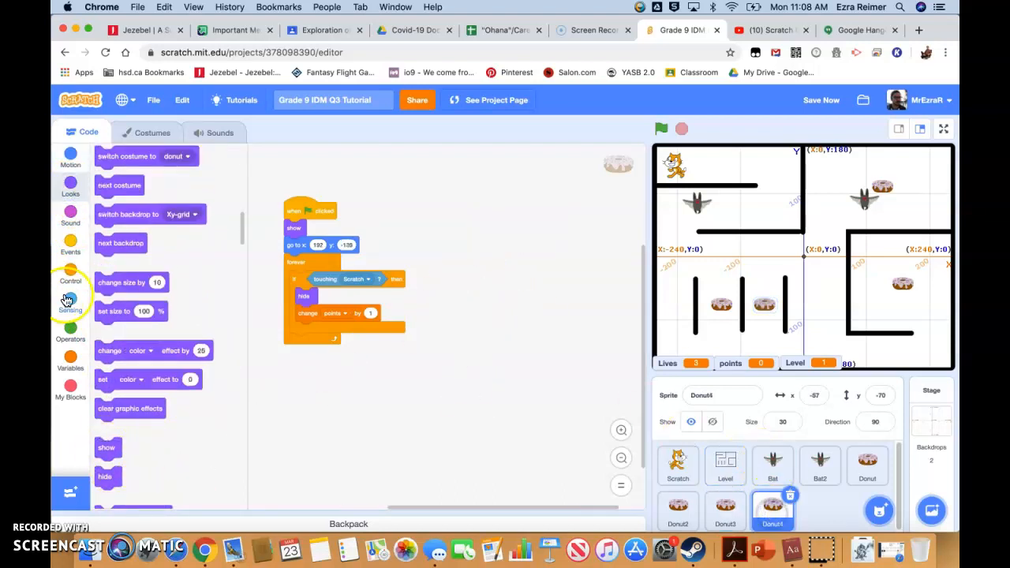
pyautogui.click(70, 244)
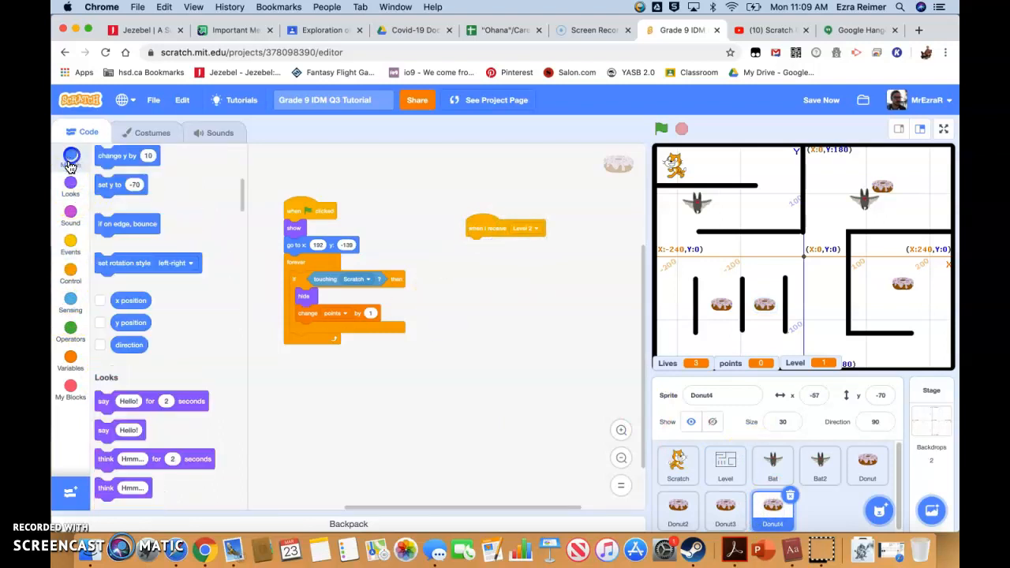
pyautogui.click(71, 158)
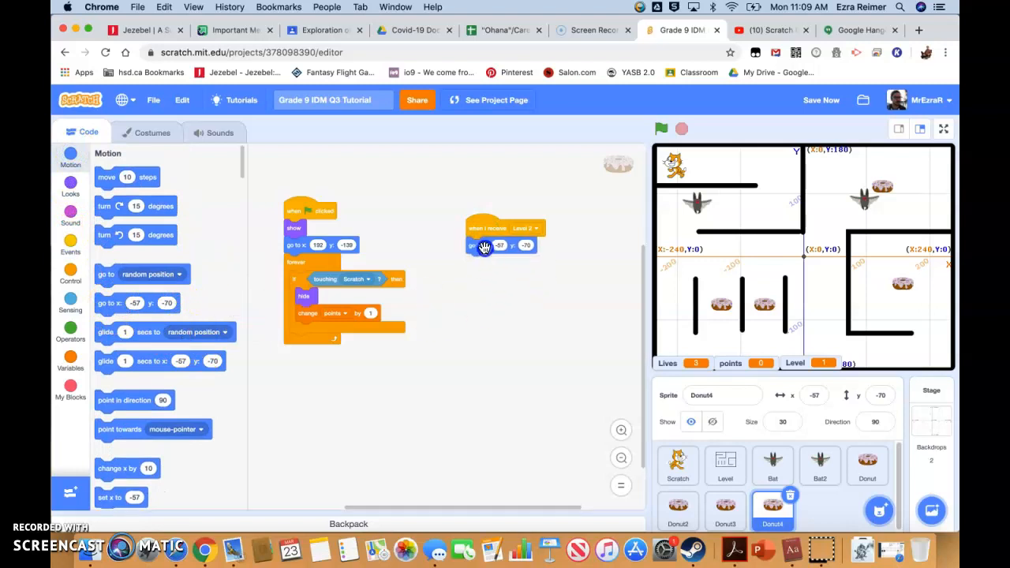
pyautogui.click(70, 187)
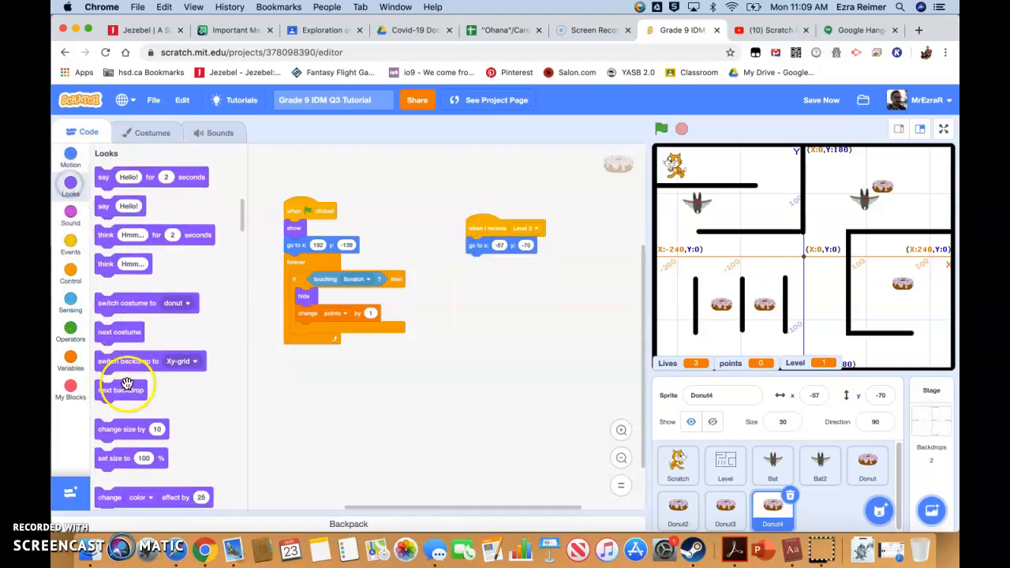
pyautogui.scroll(-3)
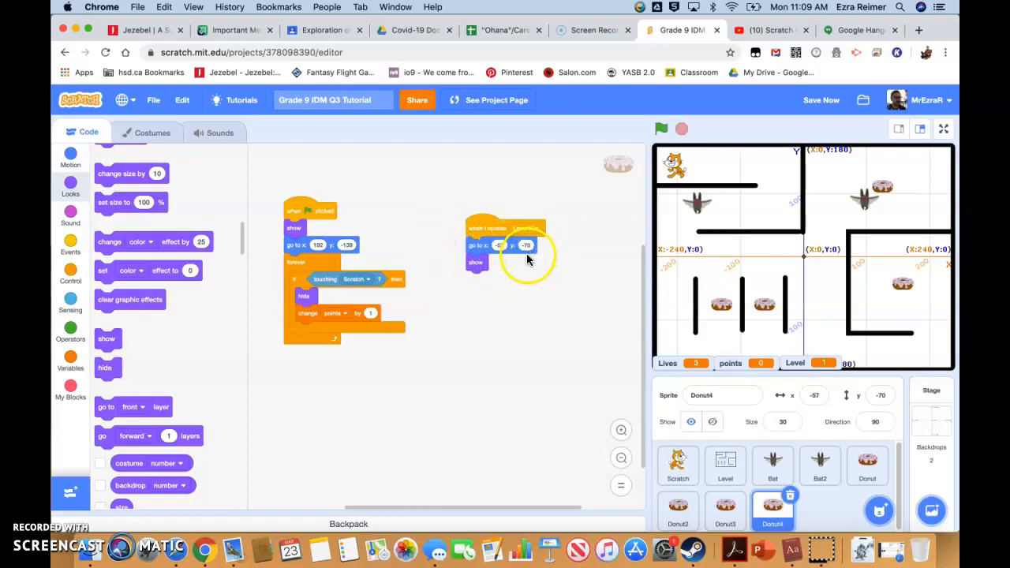
pyautogui.click(661, 128)
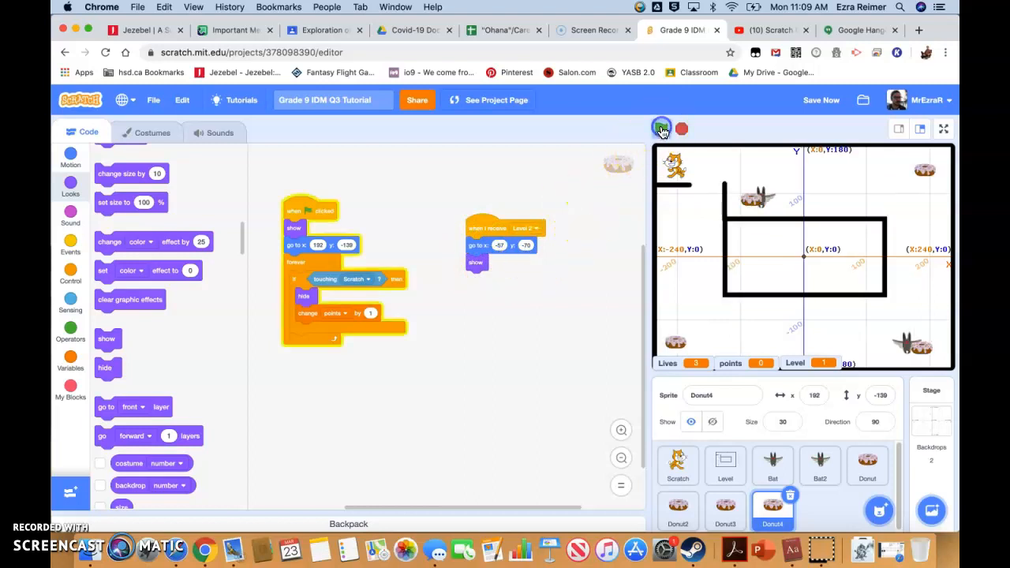
pyautogui.click(661, 128)
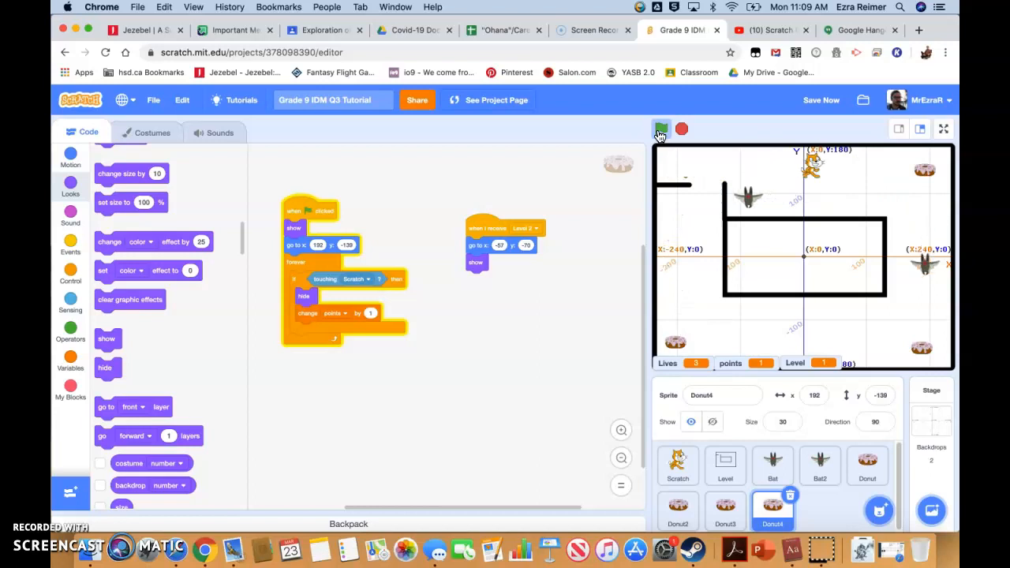
pyautogui.click(661, 129)
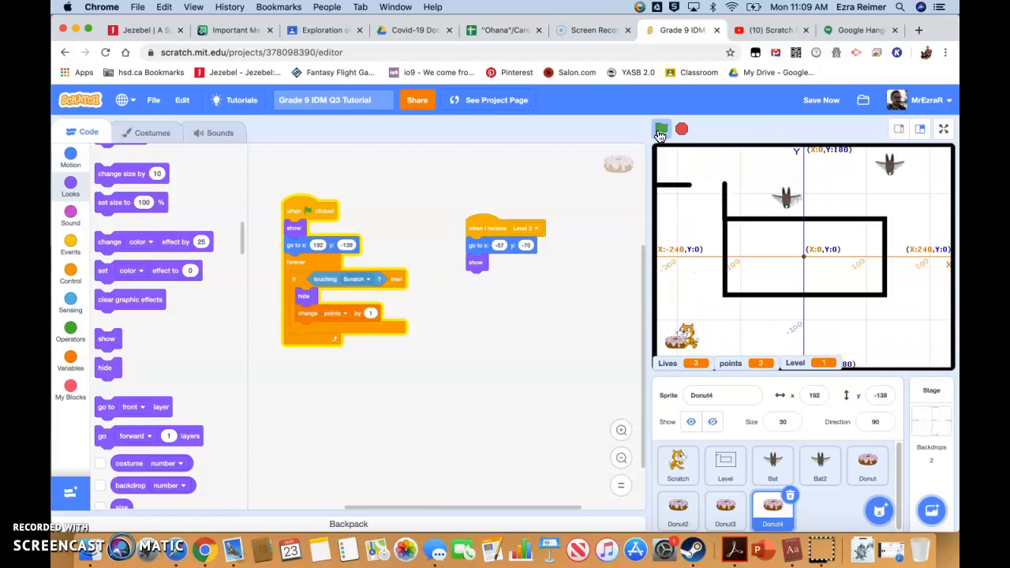
pyautogui.click(660, 128)
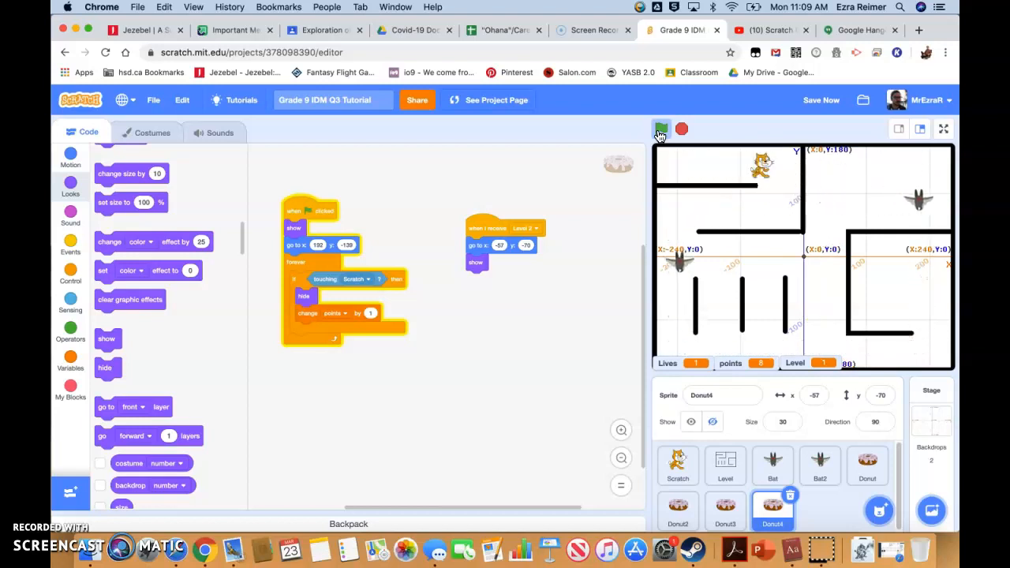
pyautogui.click(662, 129)
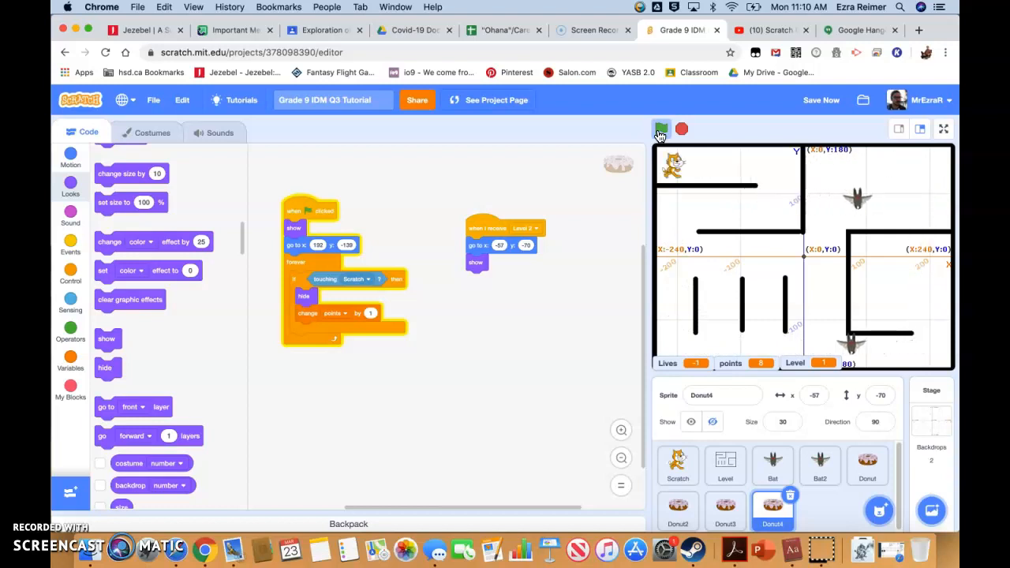
pyautogui.click(662, 129)
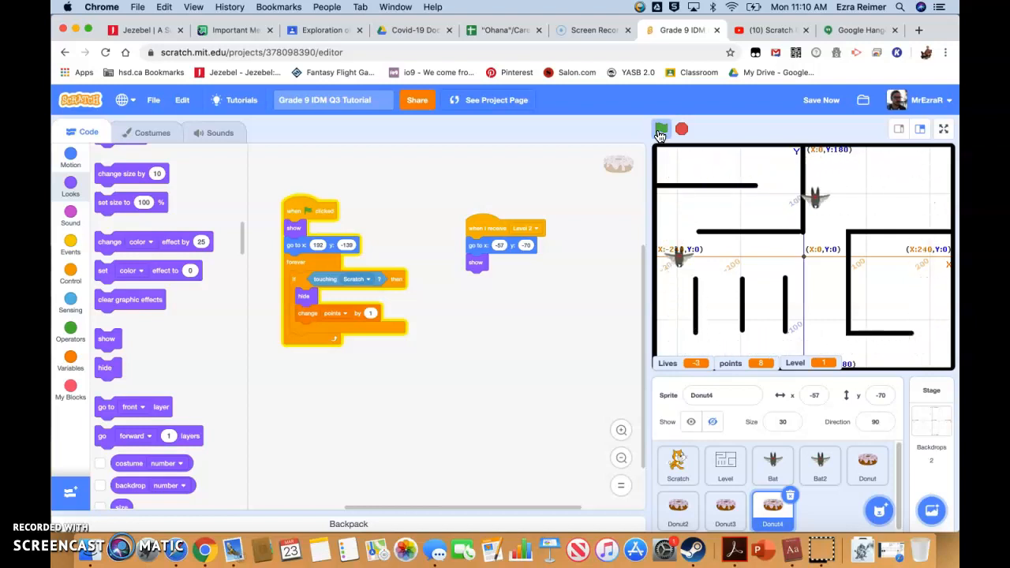
pyautogui.click(661, 129)
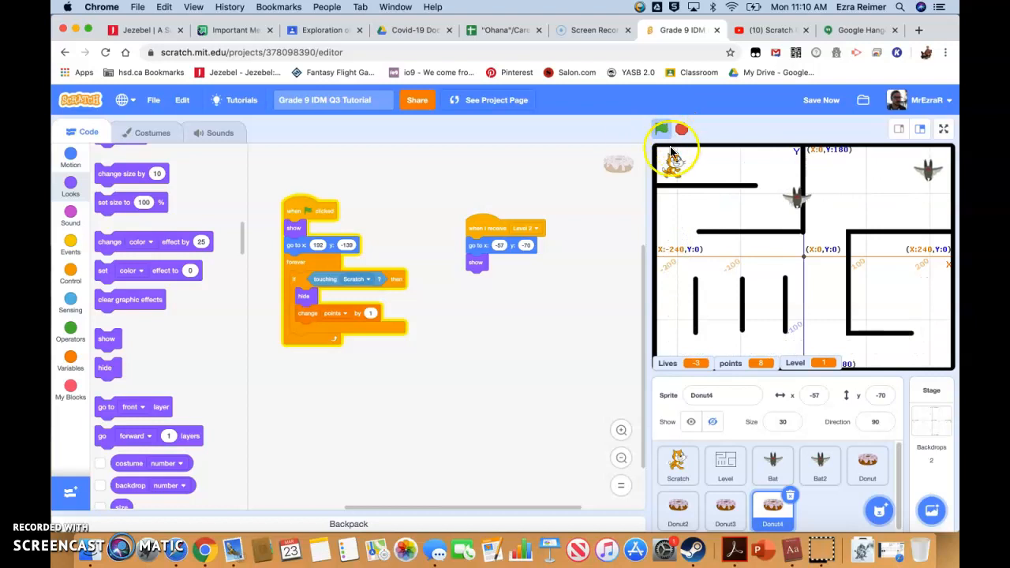
pyautogui.click(661, 129)
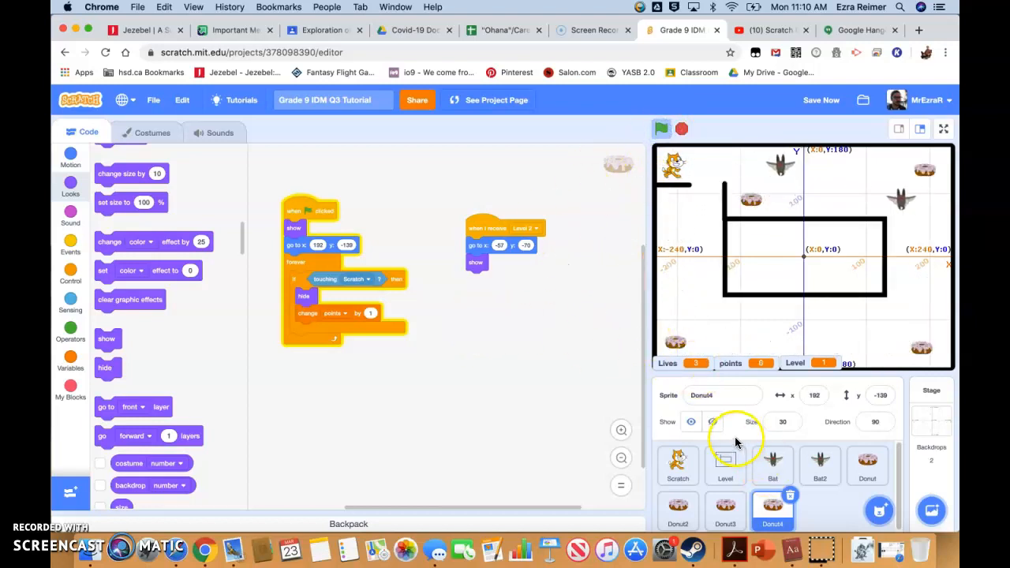
# Add 'change Level by 1' under 'wait until points = 4' in the Level script and test-run it.
pyautogui.click(725, 466)
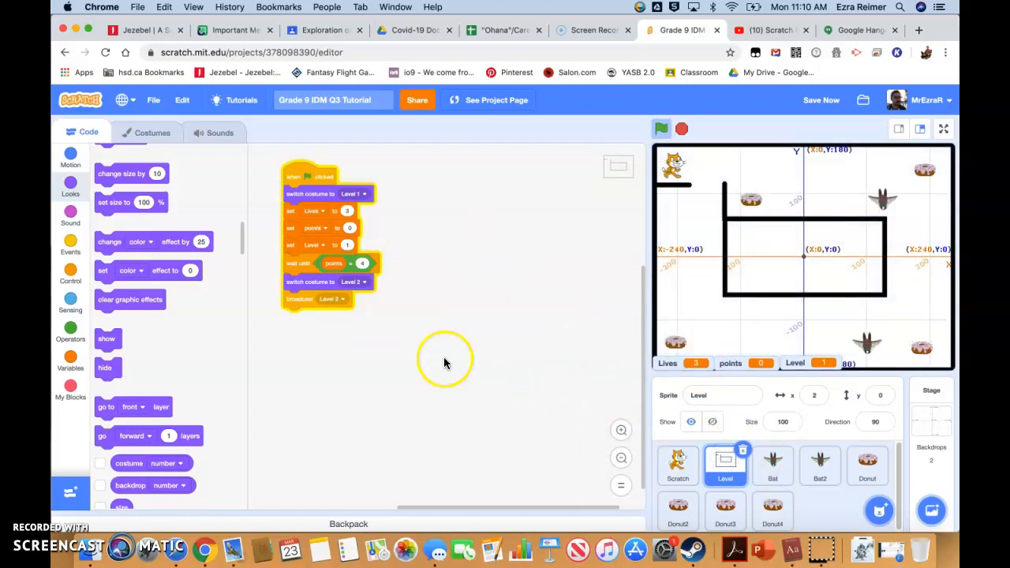
pyautogui.moveTo(348, 322)
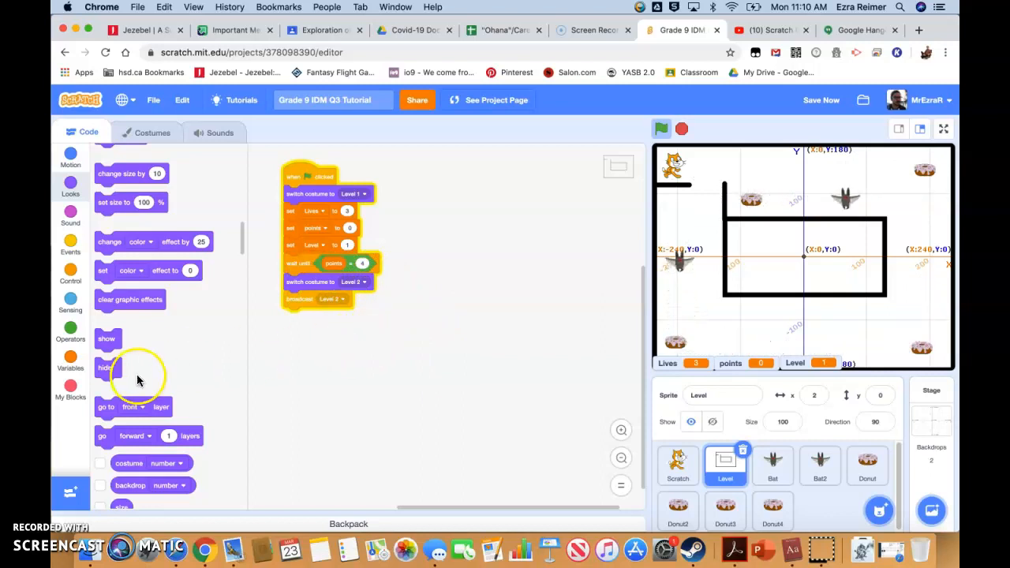
pyautogui.click(70, 361)
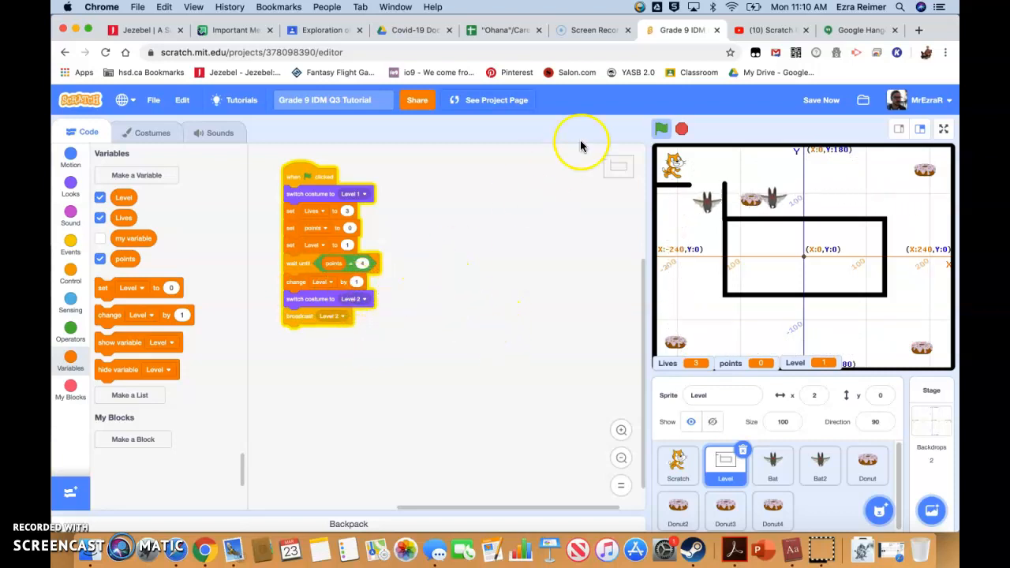
pyautogui.click(661, 129)
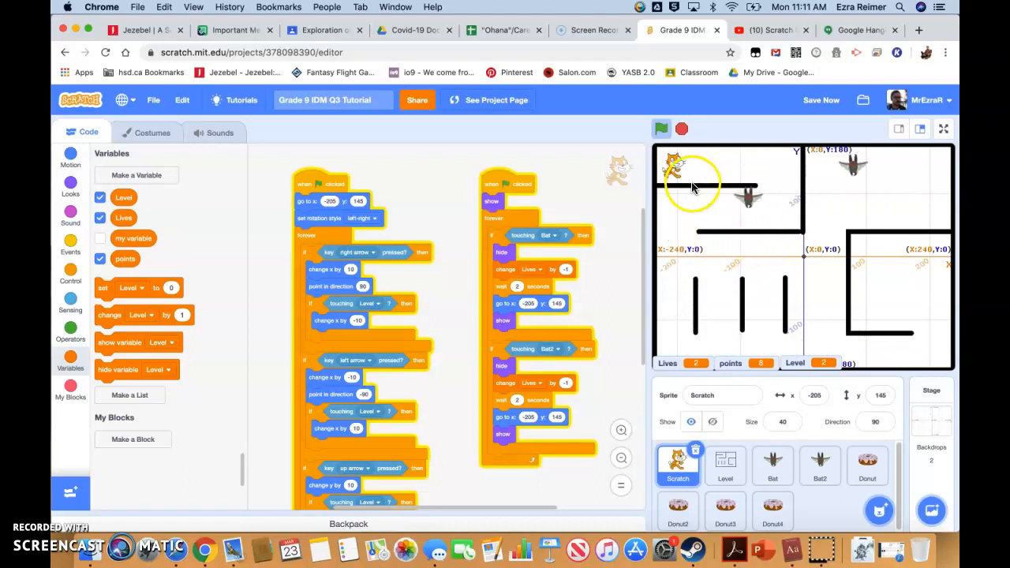
# Glance at the Donut code and the Level sprite's maze costumes, then return to the Level script.
pyautogui.click(866, 466)
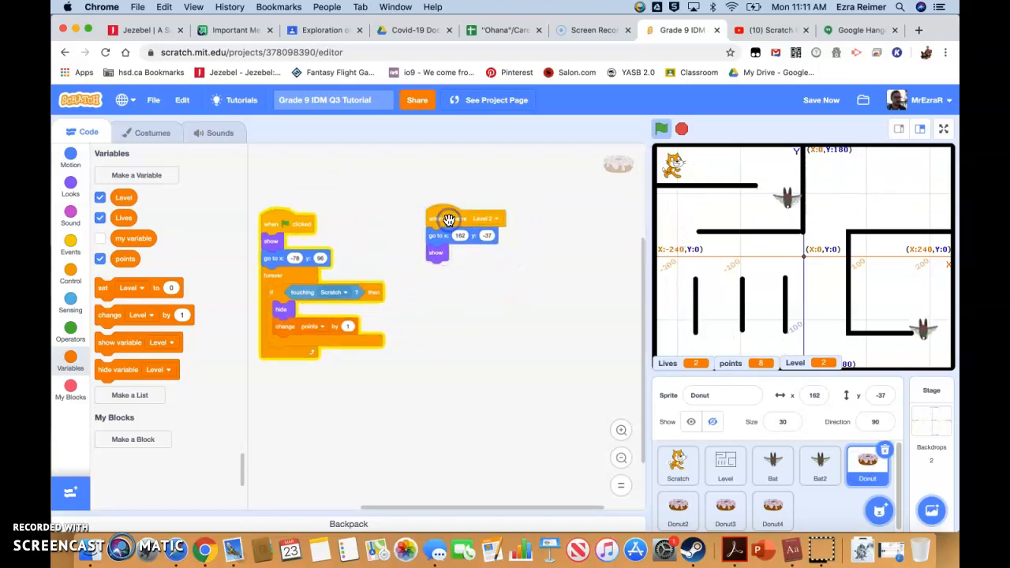
pyautogui.click(724, 466)
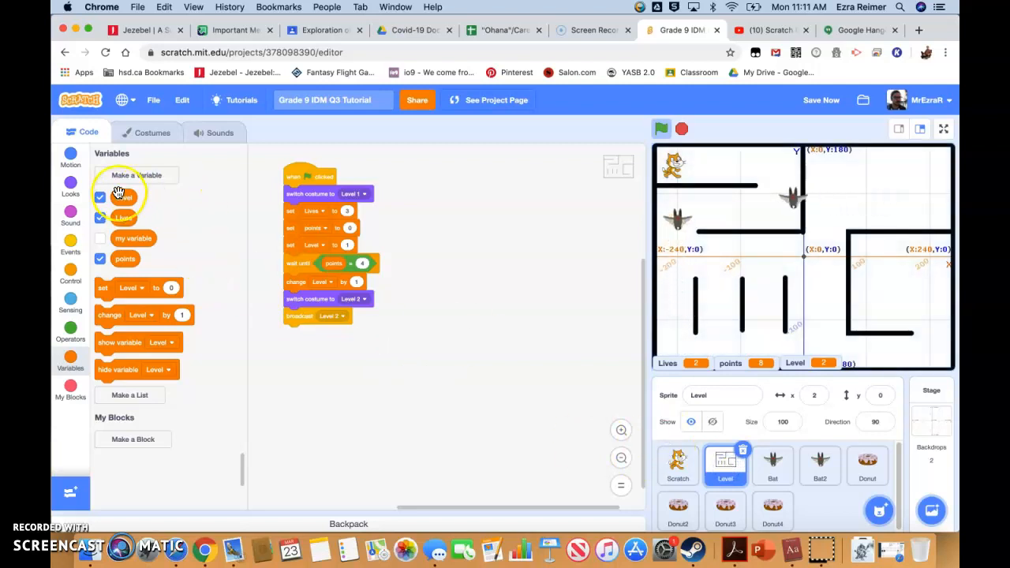
pyautogui.click(151, 132)
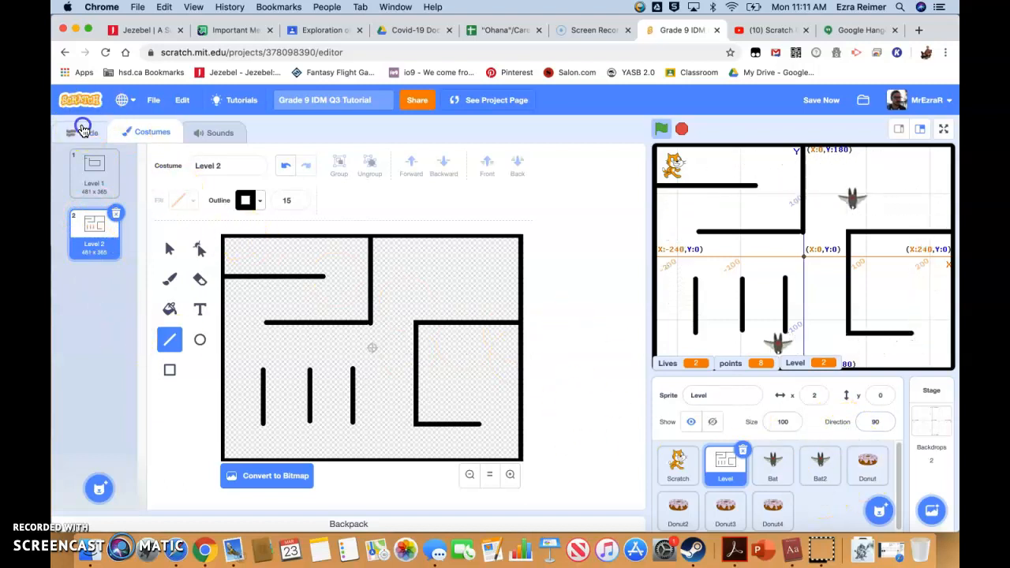
pyautogui.click(82, 132)
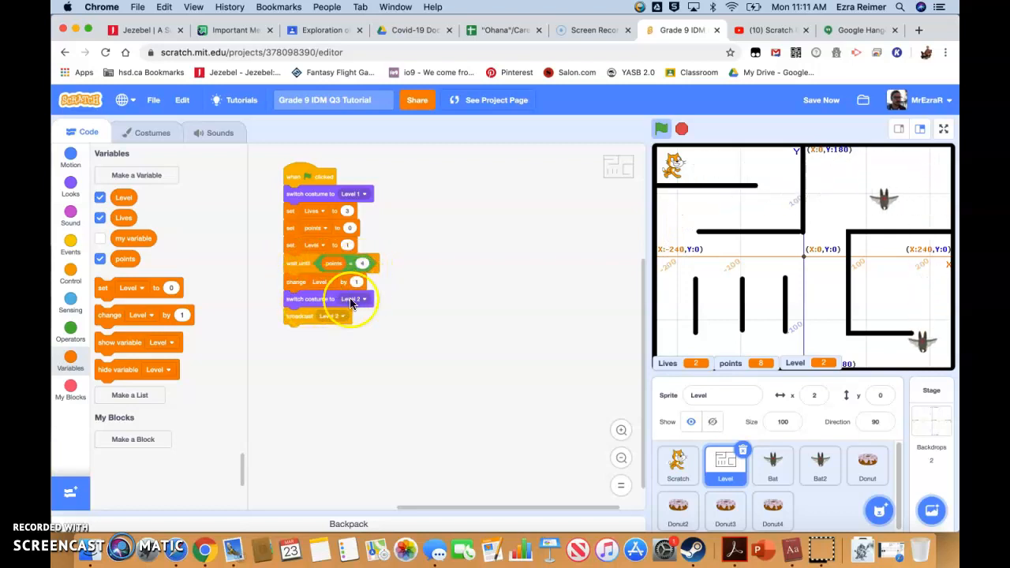
pyautogui.moveTo(306, 262)
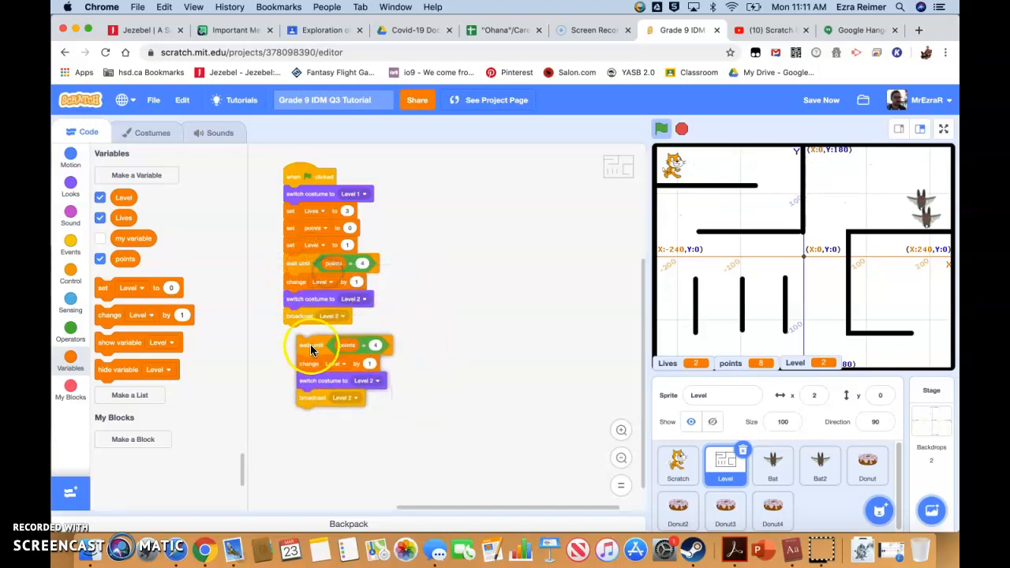
pyautogui.click(660, 128)
pyautogui.write('8')
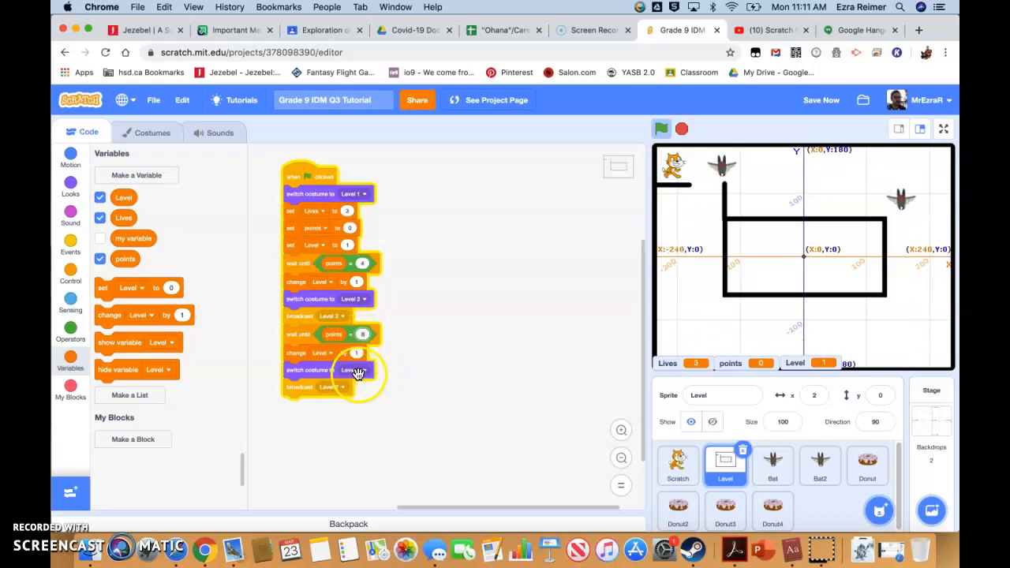
pyautogui.click(352, 370)
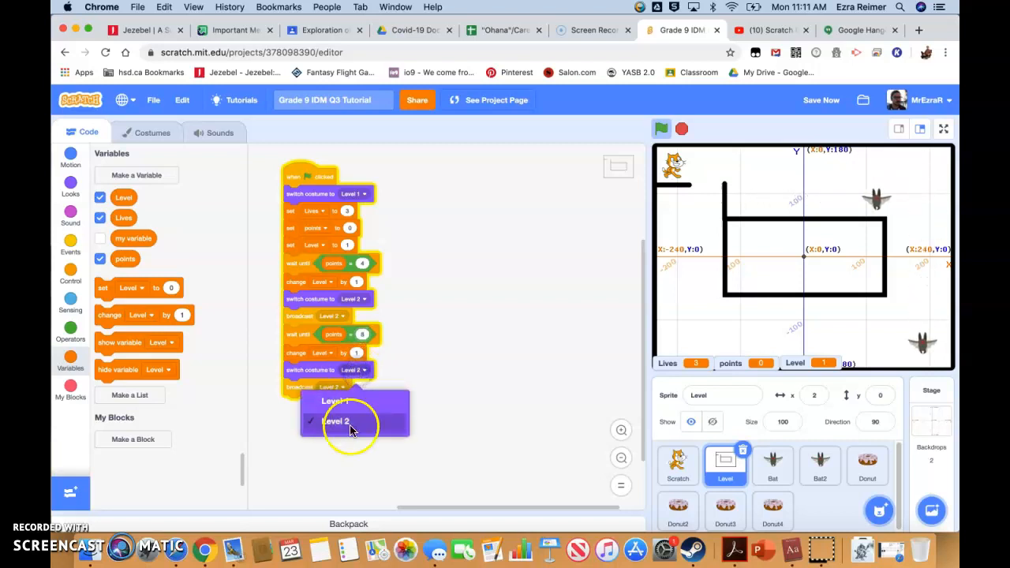
pyautogui.click(336, 421)
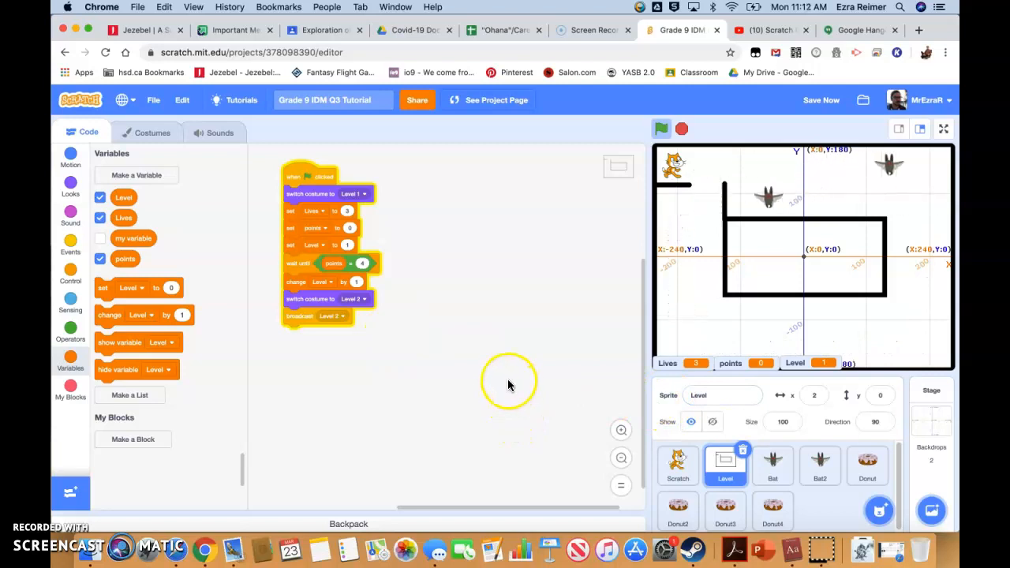
pyautogui.moveTo(176, 469)
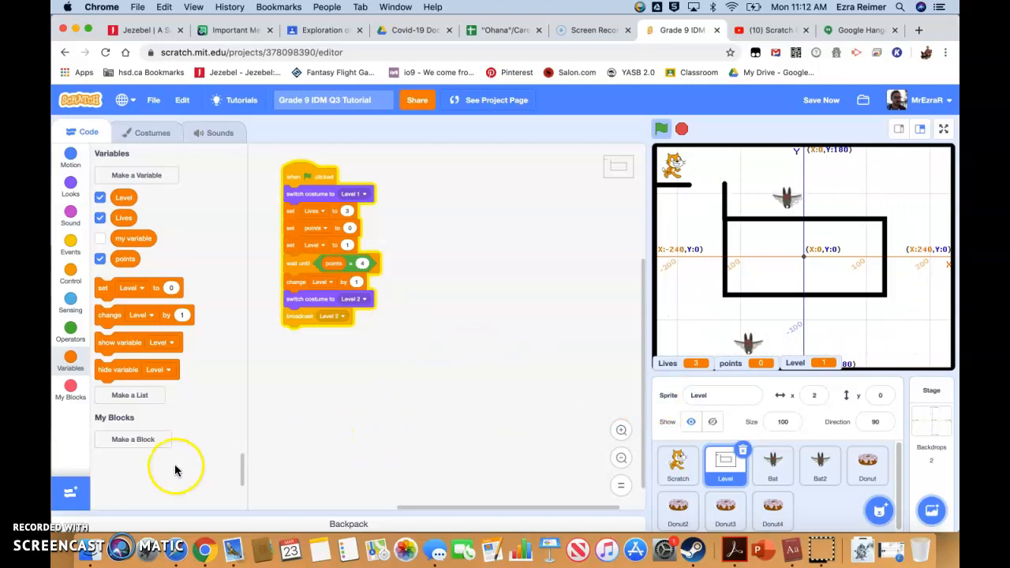